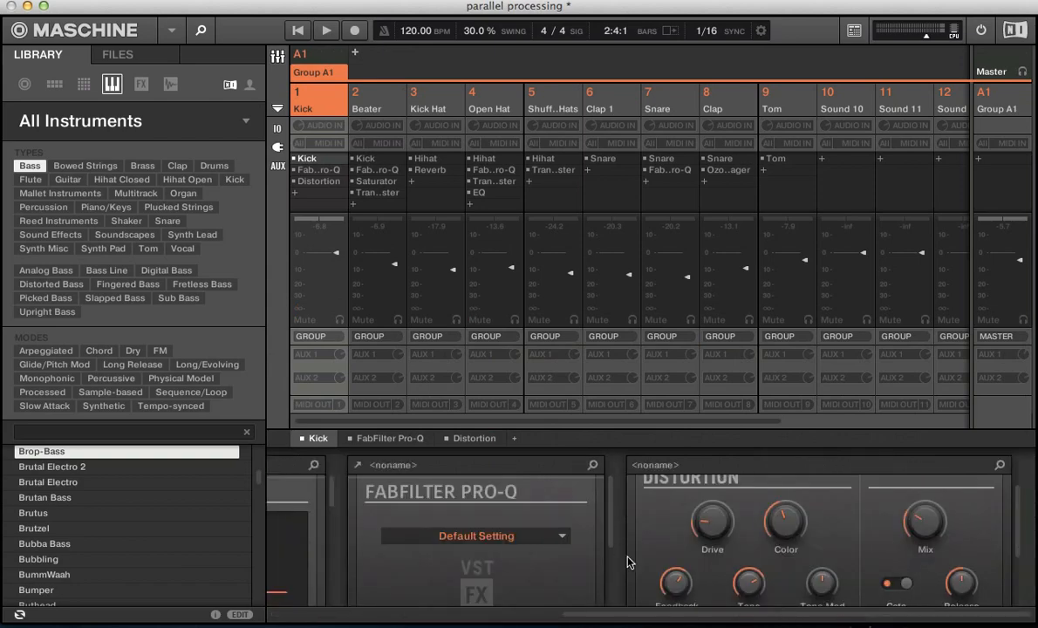
# Step: Browse Group A1's sounds in the pattern editor, selecting Beater and then Kick again
pyautogui.click(344, 28)
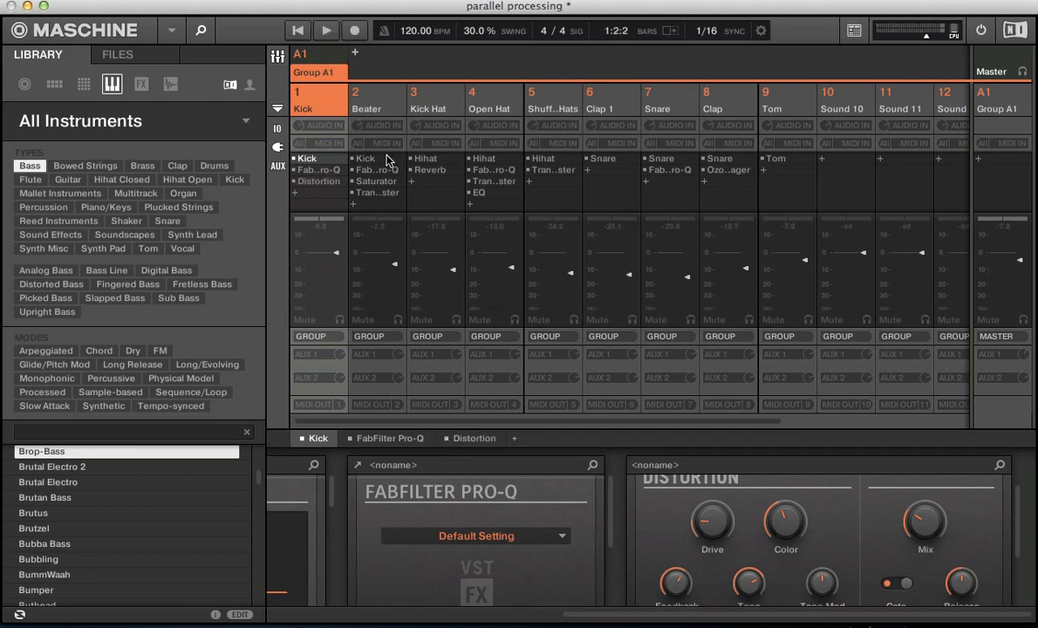
pyautogui.click(377, 100)
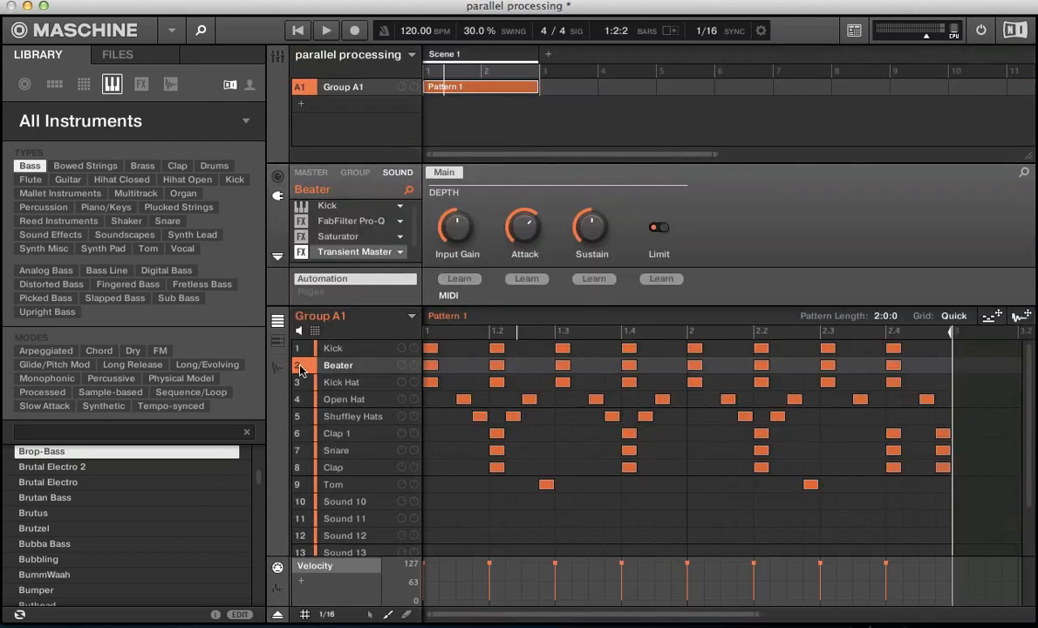
pyautogui.click(307, 29)
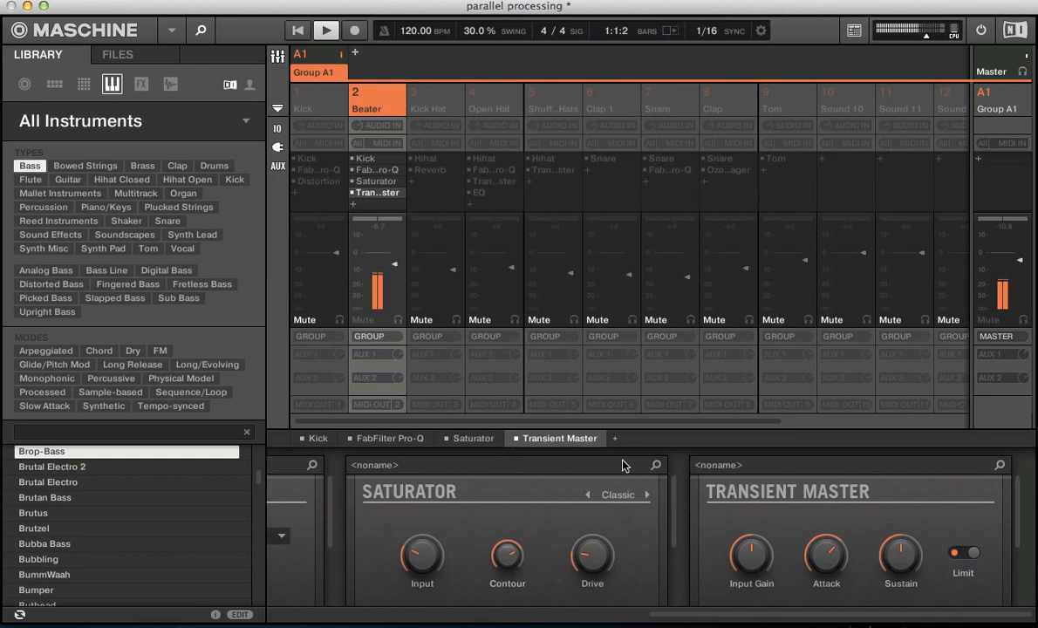
pyautogui.moveTo(825, 552); pyautogui.dragTo(826, 541)
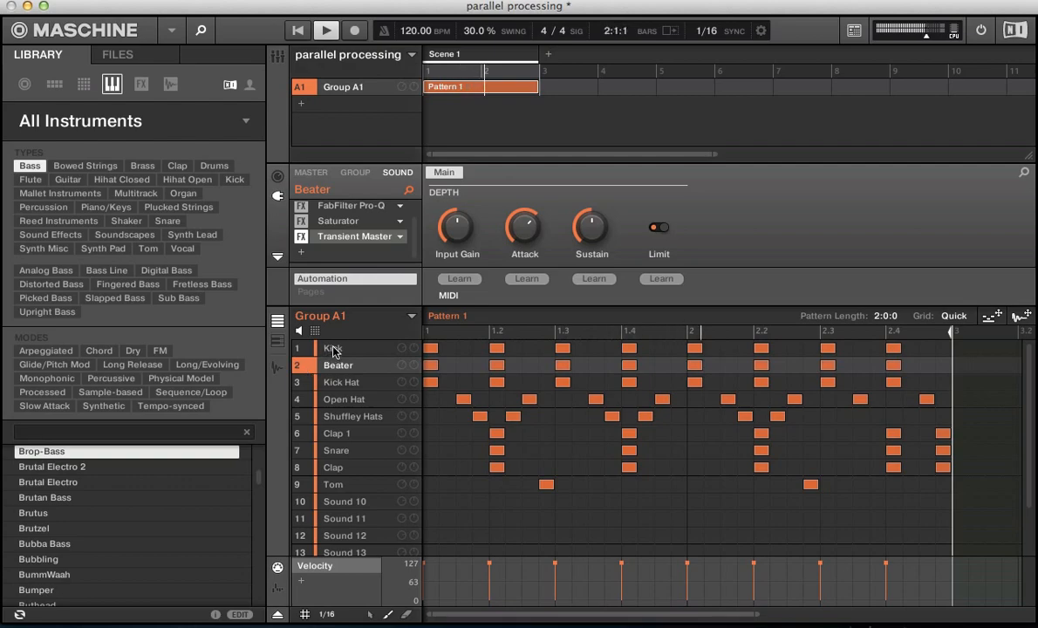
pyautogui.click(277, 77)
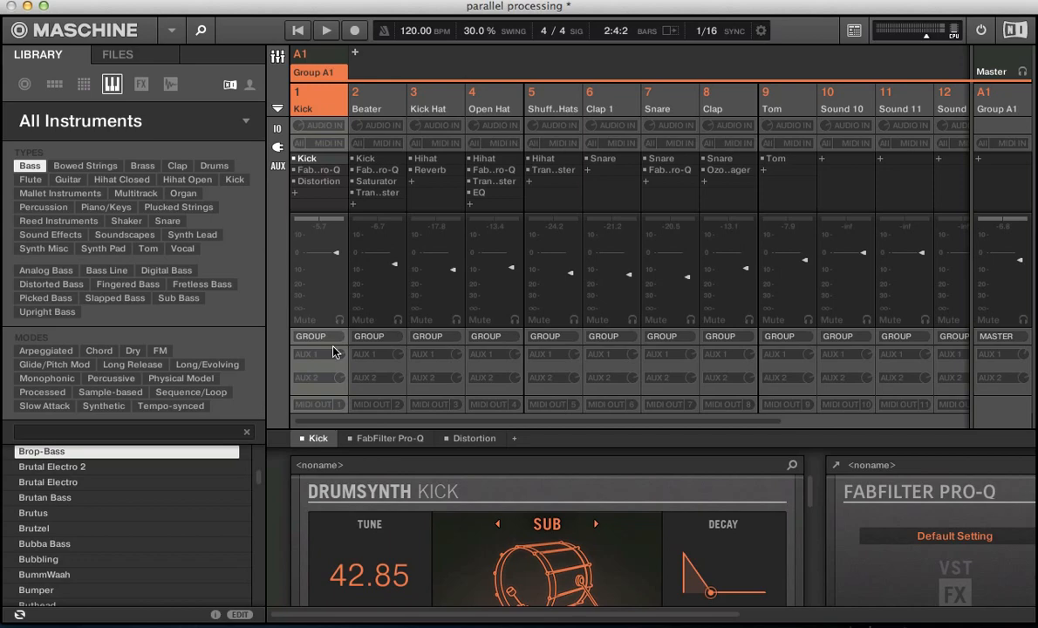
pyautogui.moveTo(956, 49)
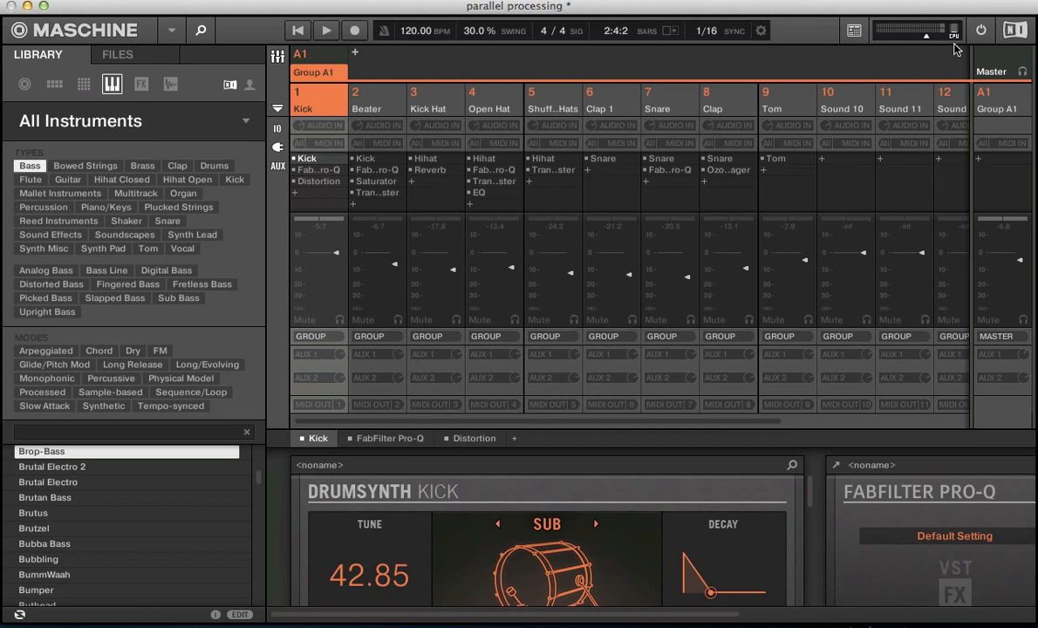
pyautogui.moveTo(1012, 363)
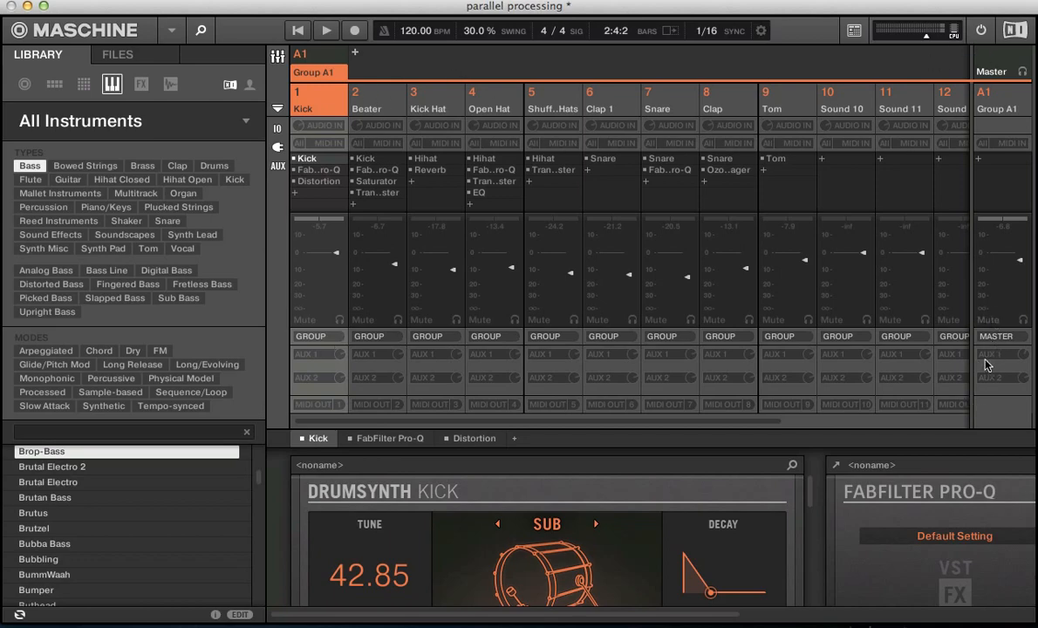
pyautogui.moveTo(336, 365)
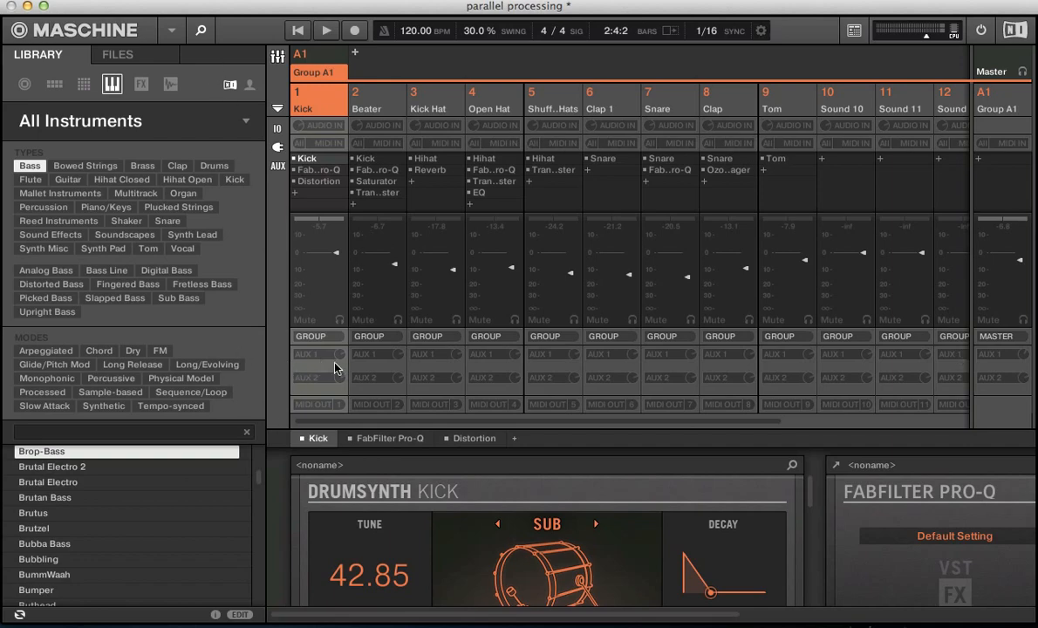
pyautogui.moveTo(314, 356)
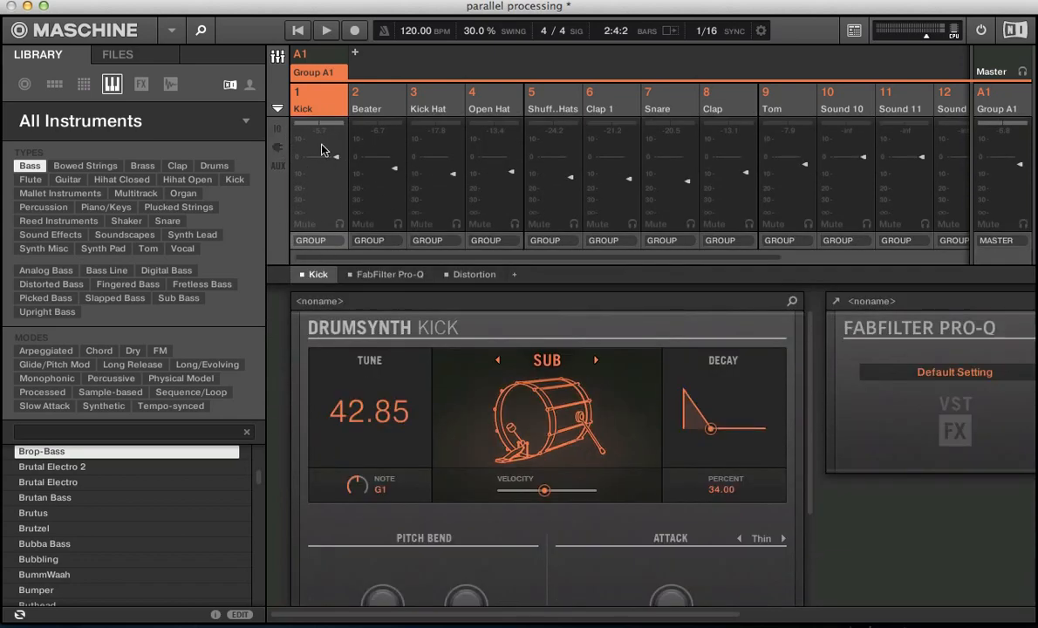
# Step: Restore the full mixer channel view and hide the effect panel below it
pyautogui.click(278, 148)
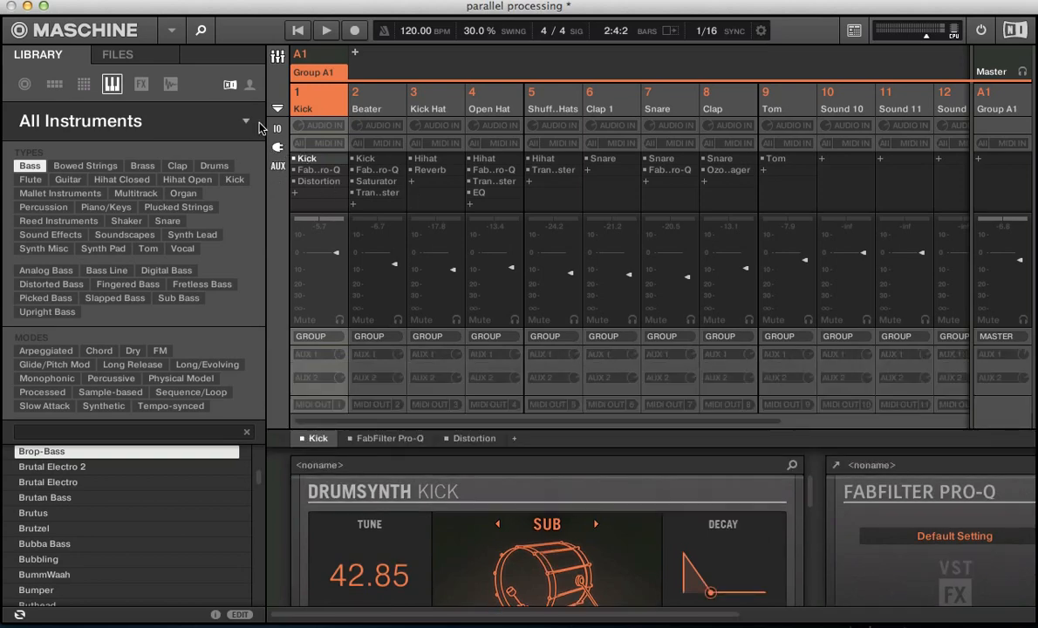
pyautogui.moveTo(265, 137)
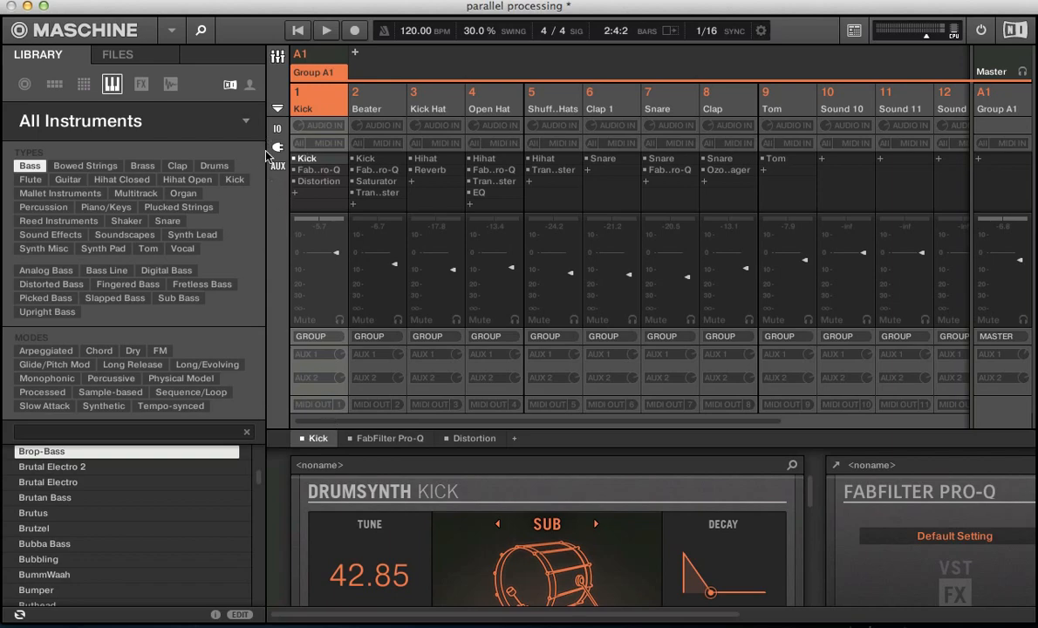
pyautogui.click(391, 438)
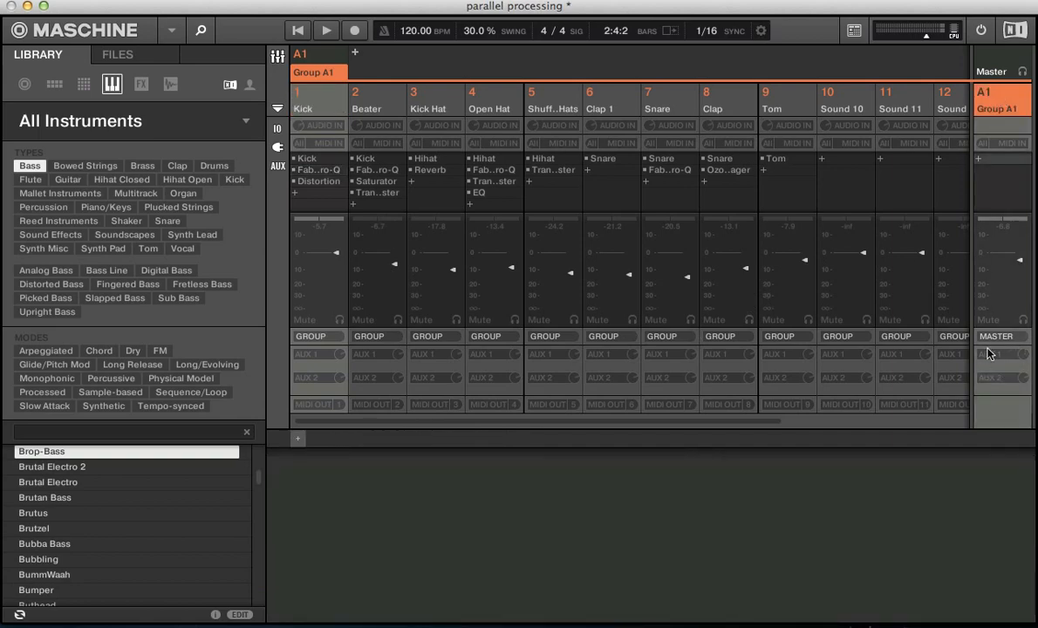
# Step: Check Group A1's output destinations, add empty Group B1, and return to Group A1
pyautogui.click(1008, 356)
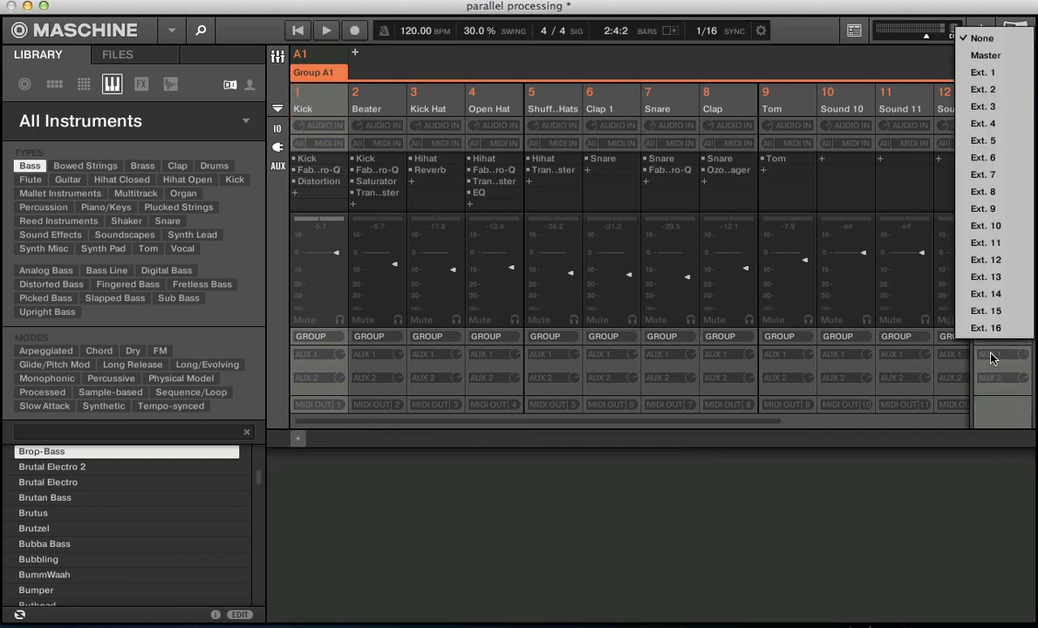
pyautogui.moveTo(991, 54)
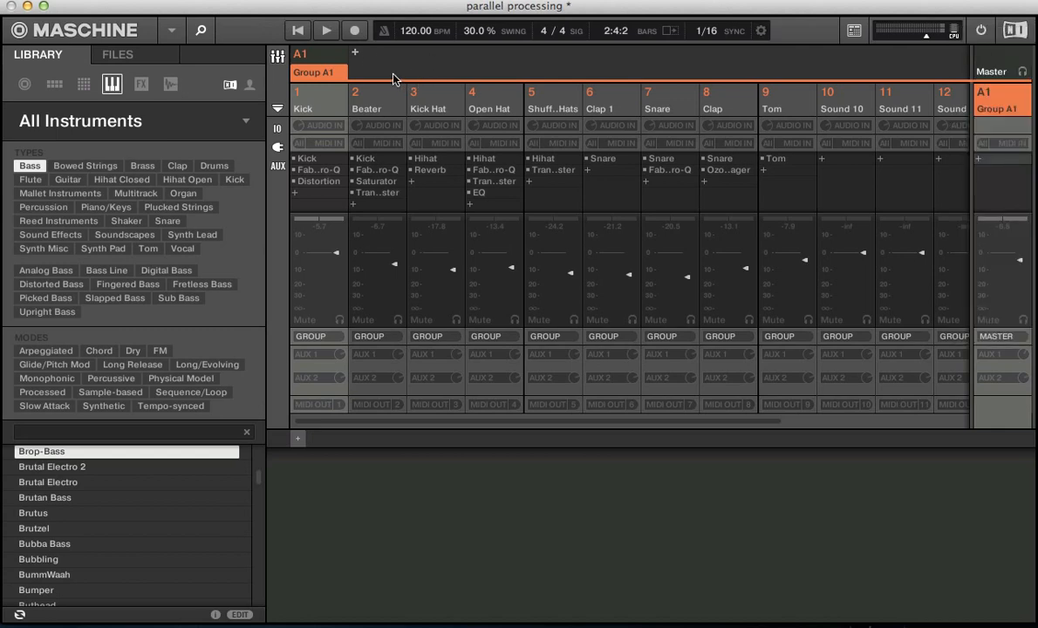
pyautogui.click(342, 55)
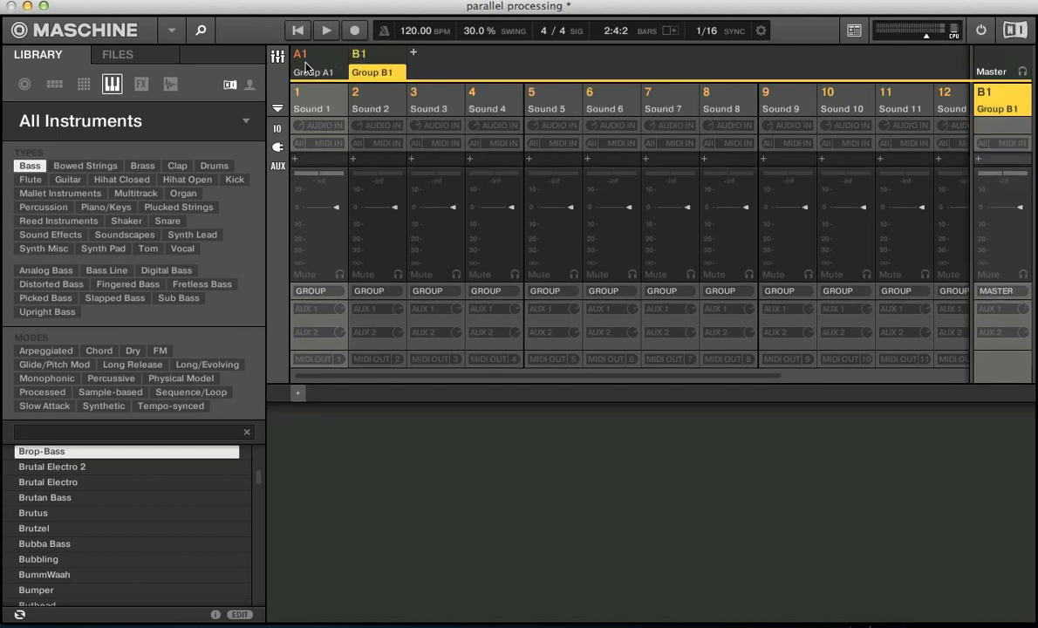
pyautogui.click(300, 54)
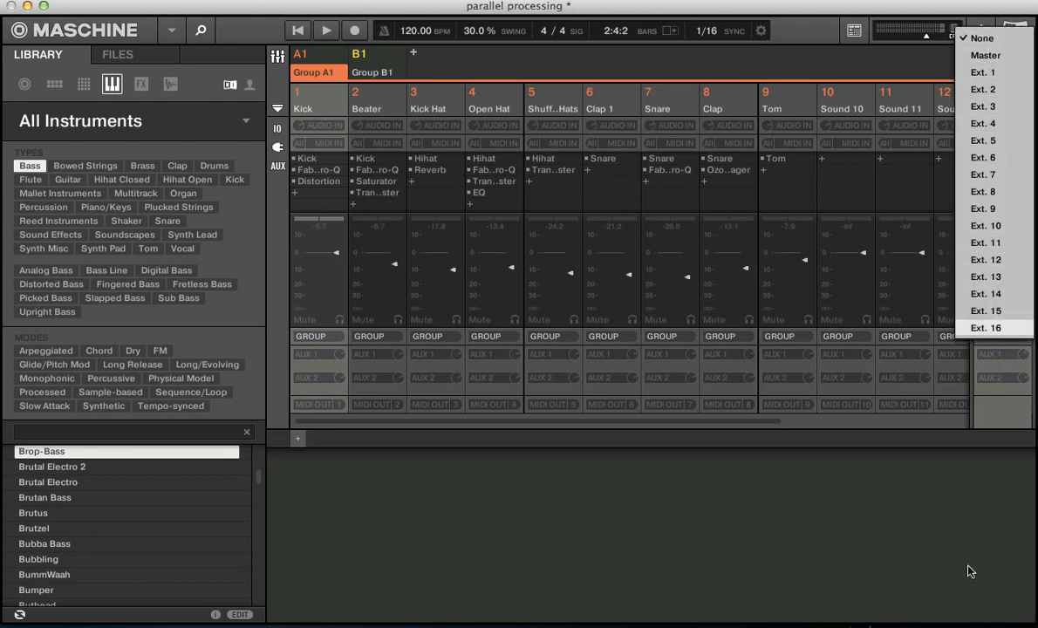
# Step: Load Solid Bus Comp onto Group B1's first insert slot, then return to Group A1
pyautogui.click(355, 54)
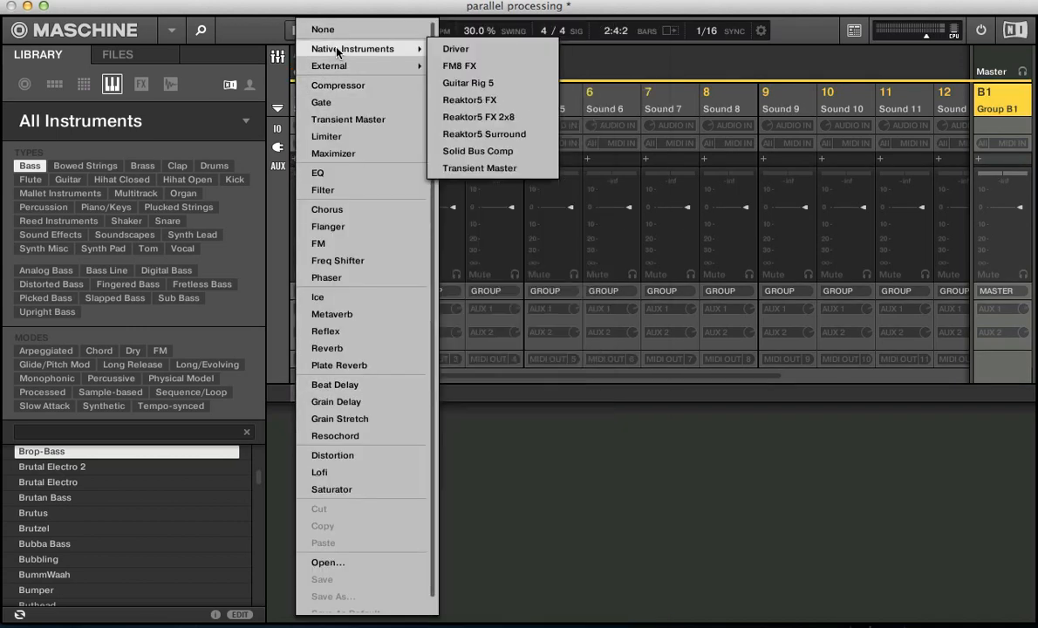
pyautogui.moveTo(478, 150)
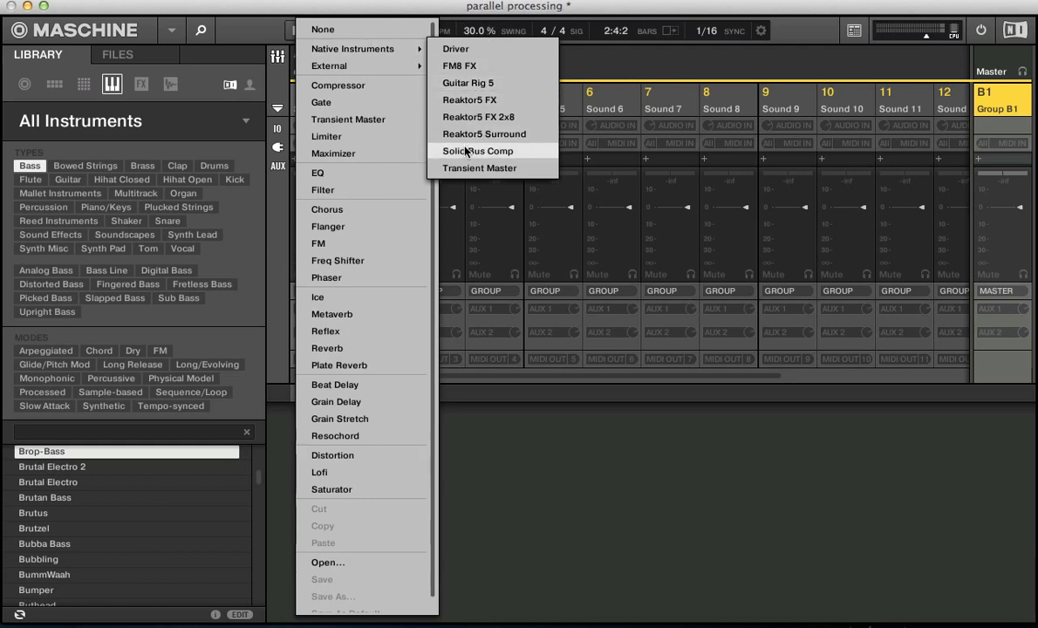
pyautogui.moveTo(481, 150)
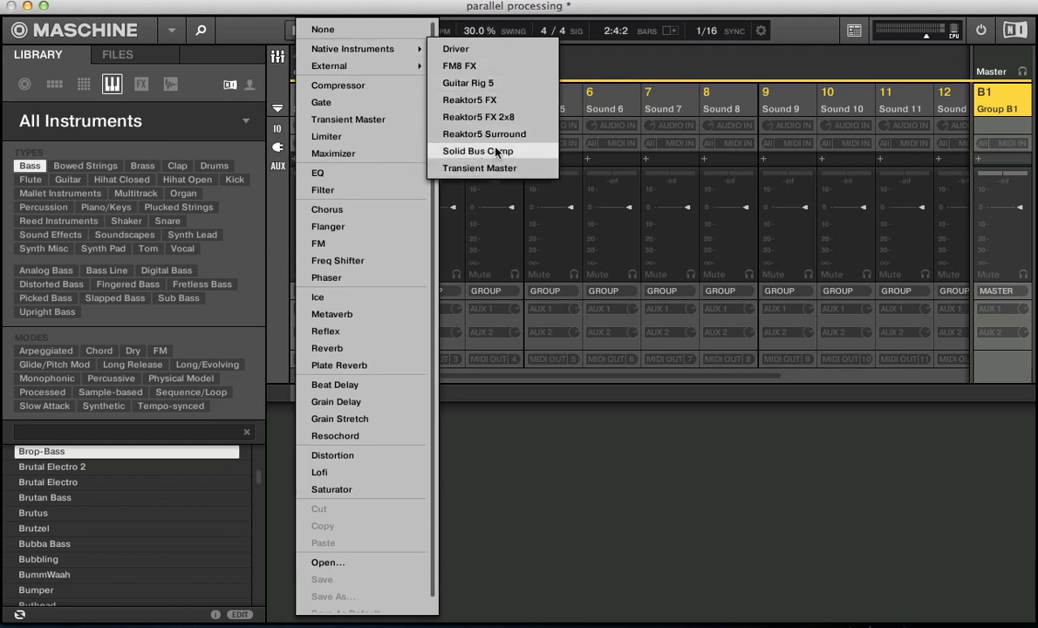
pyautogui.click(476, 150)
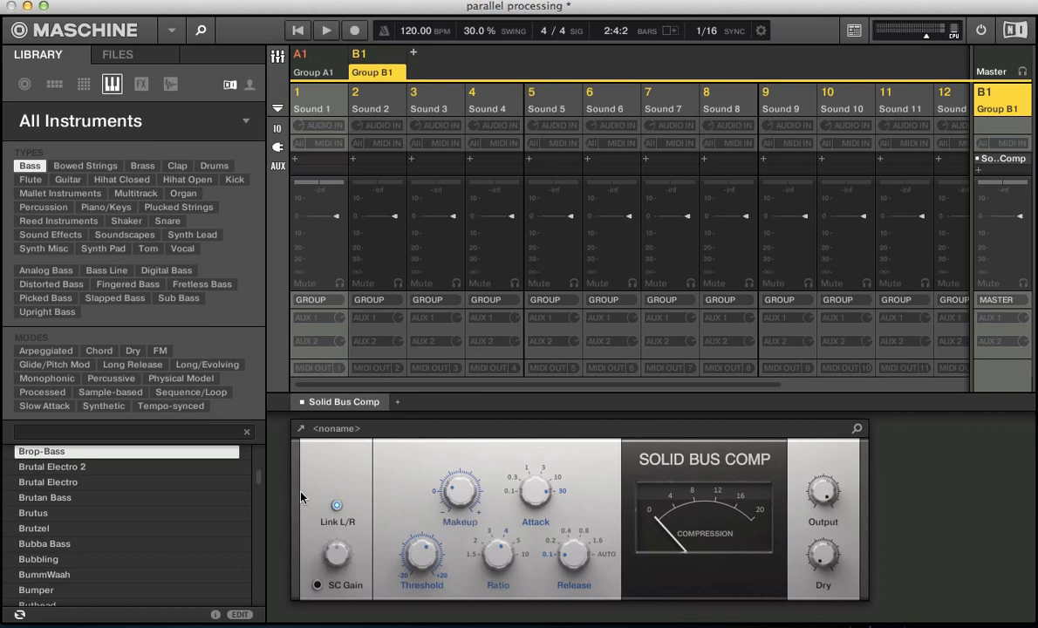
pyautogui.click(315, 72)
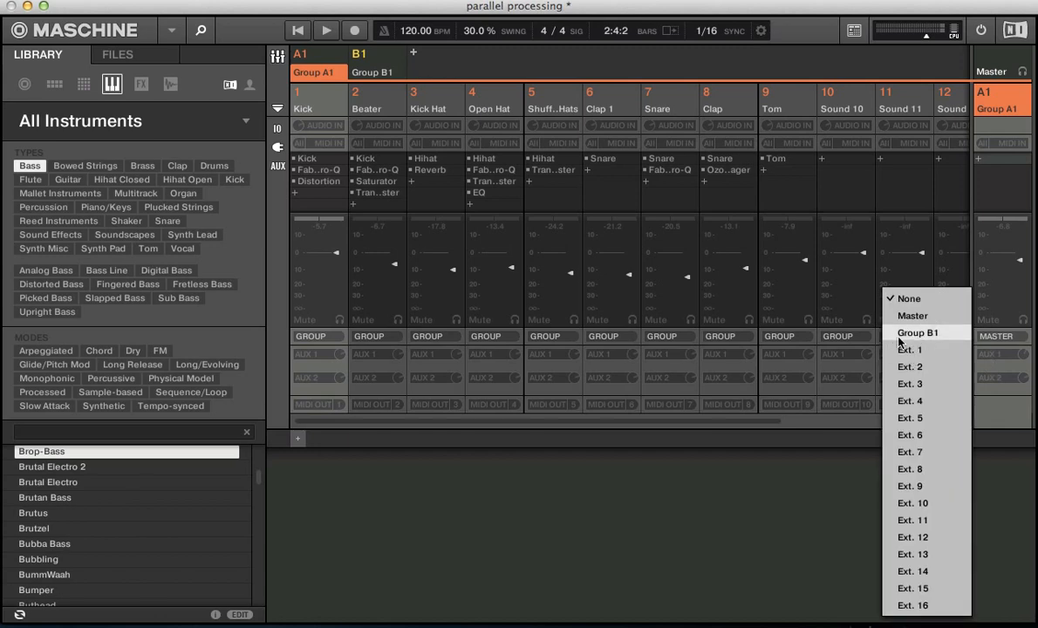
pyautogui.moveTo(907, 342)
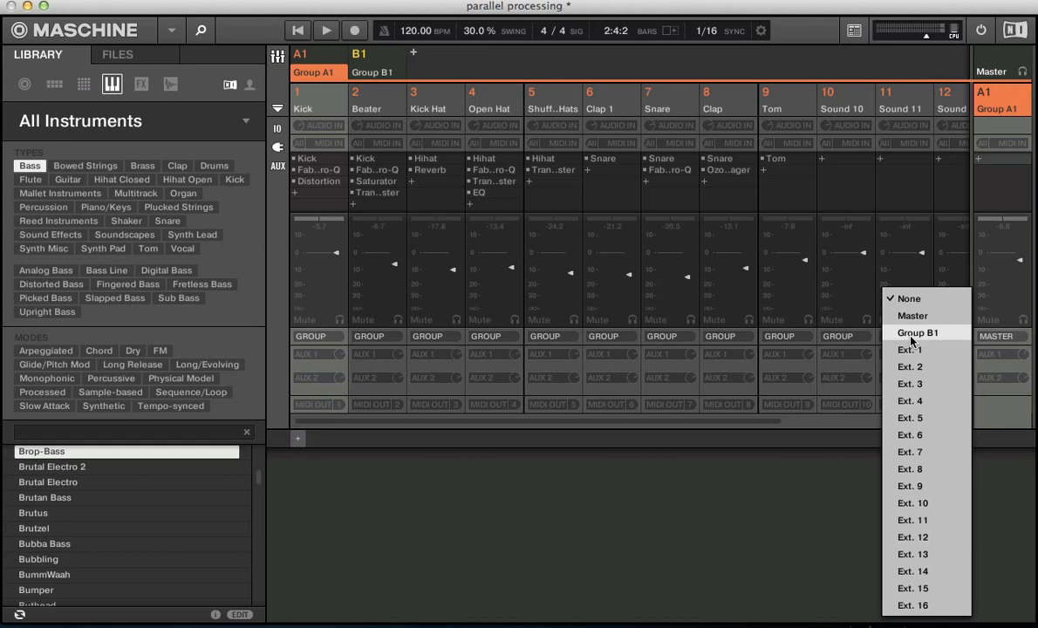
pyautogui.moveTo(907, 349)
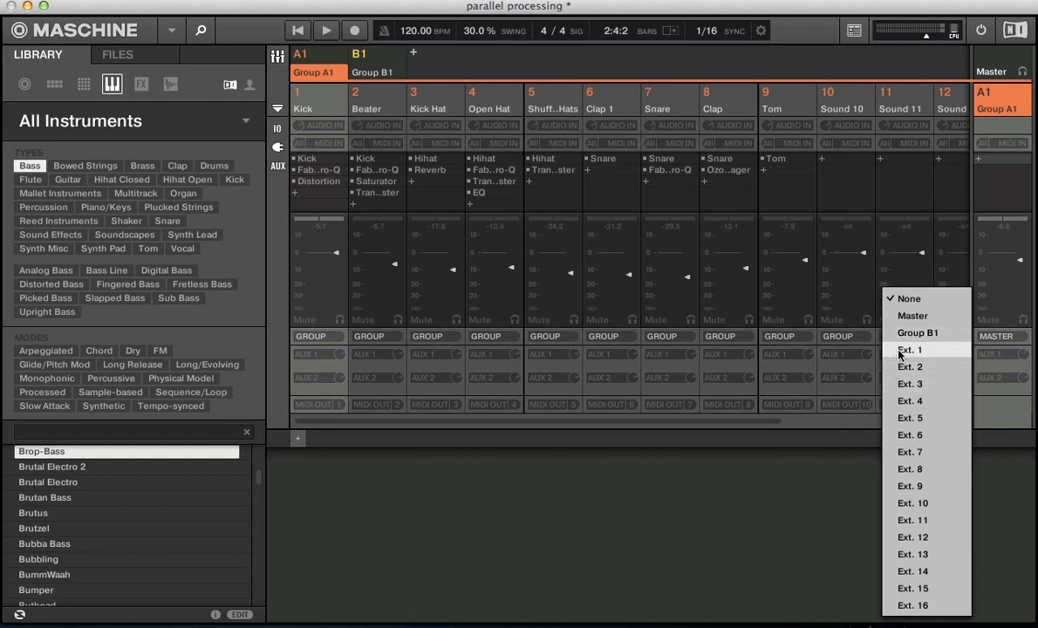
# Step: Route Group A1's aux send into Group B1 and show B1's Solid Bus Comp controls
pyautogui.click(911, 351)
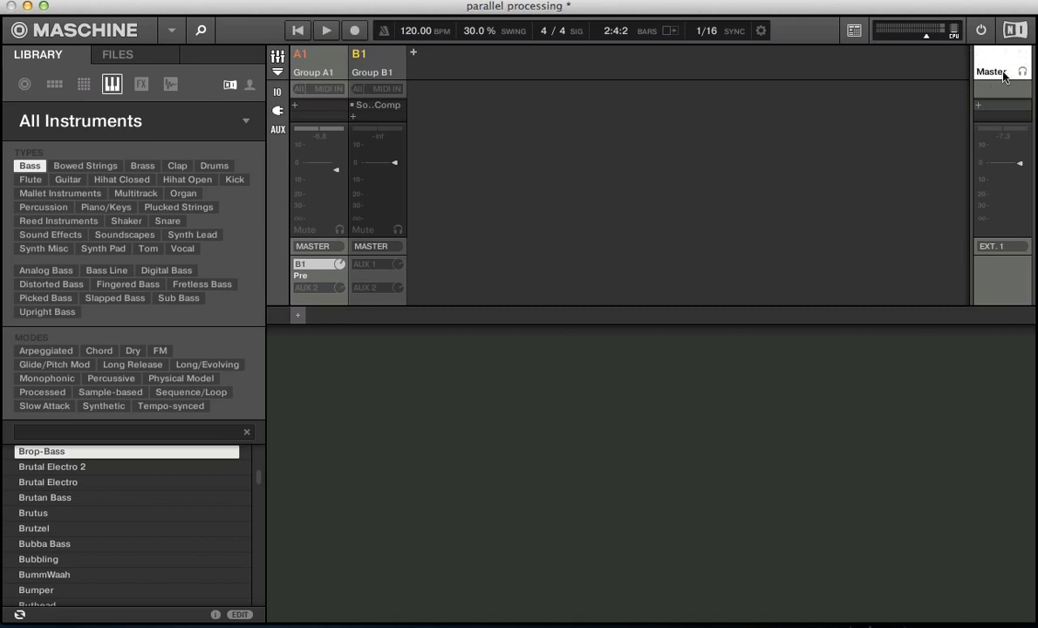
pyautogui.moveTo(558, 192)
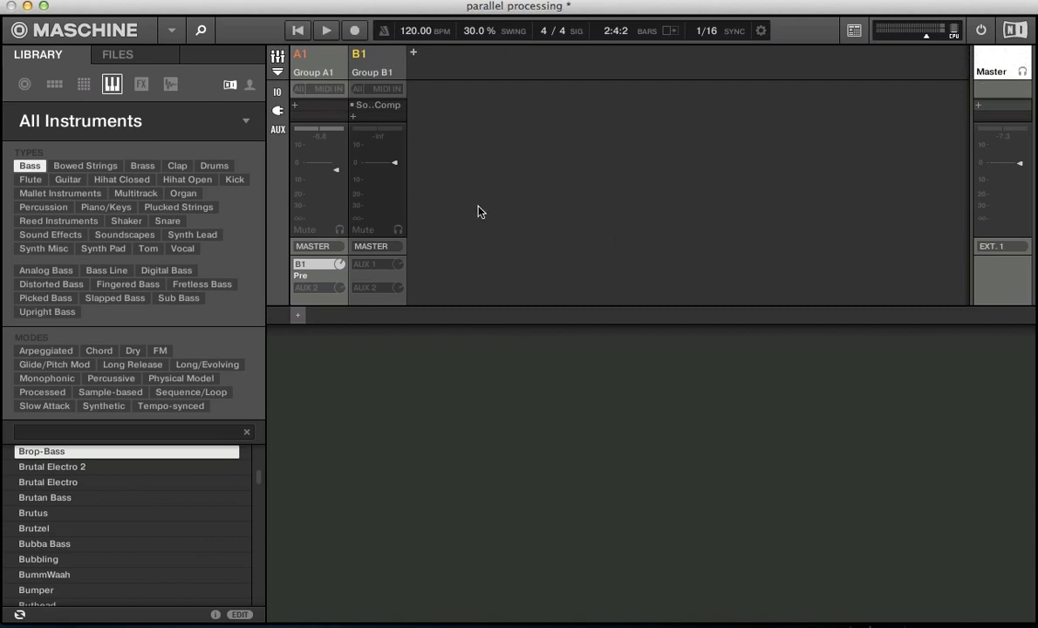
pyautogui.click(314, 54)
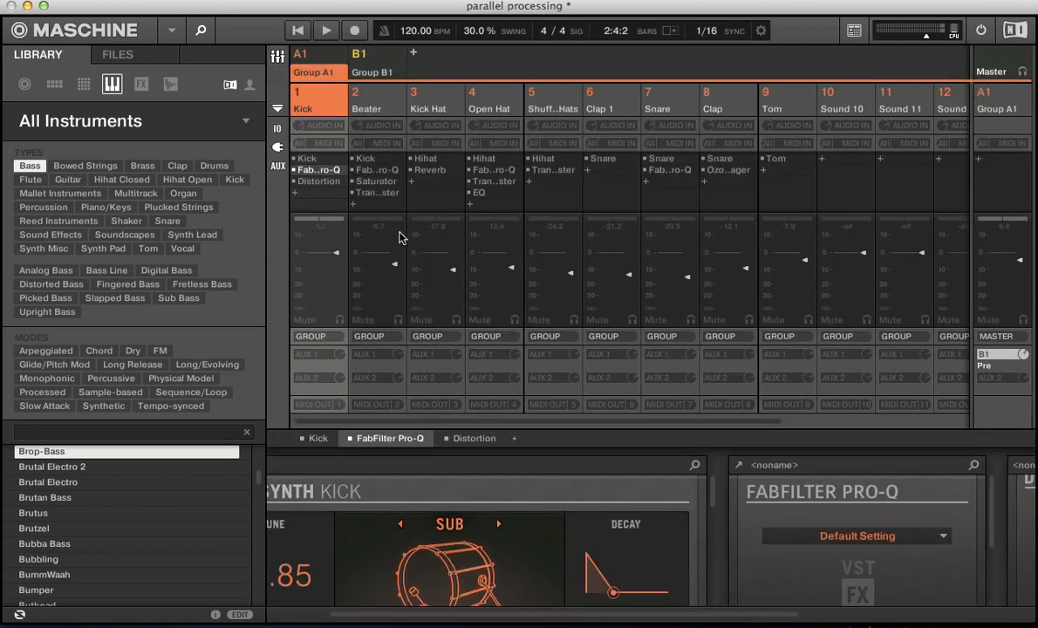
pyautogui.moveTo(631, 427)
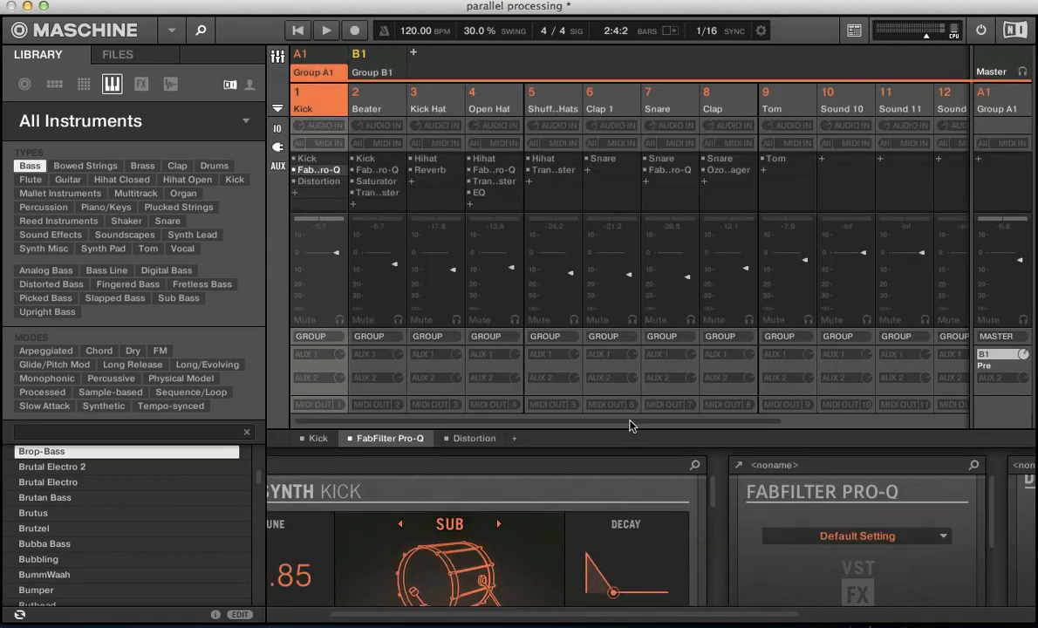
pyautogui.moveTo(597, 325)
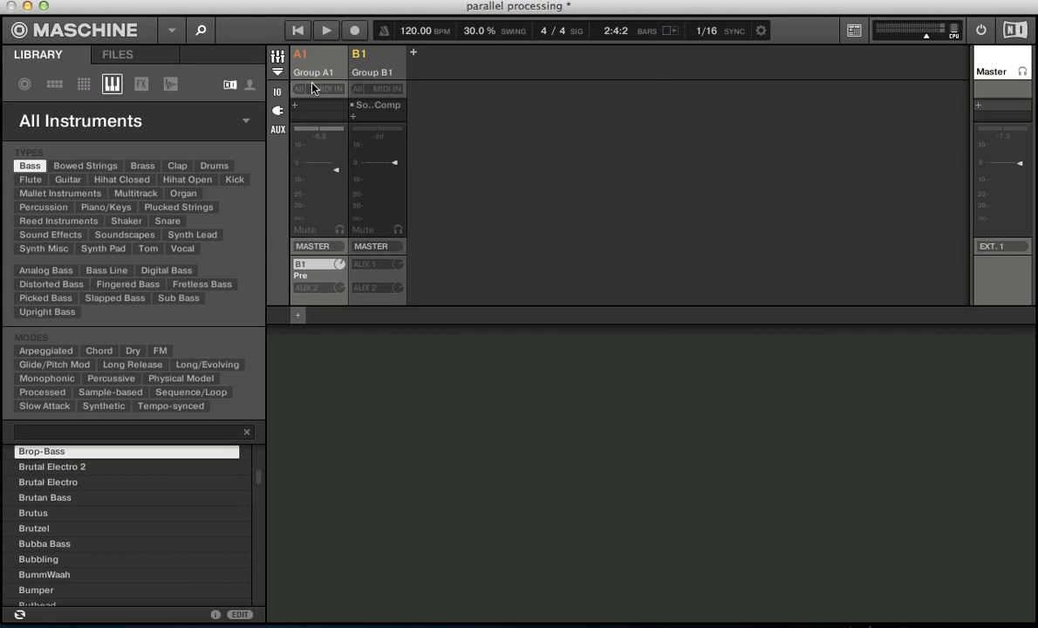
pyautogui.moveTo(382, 306)
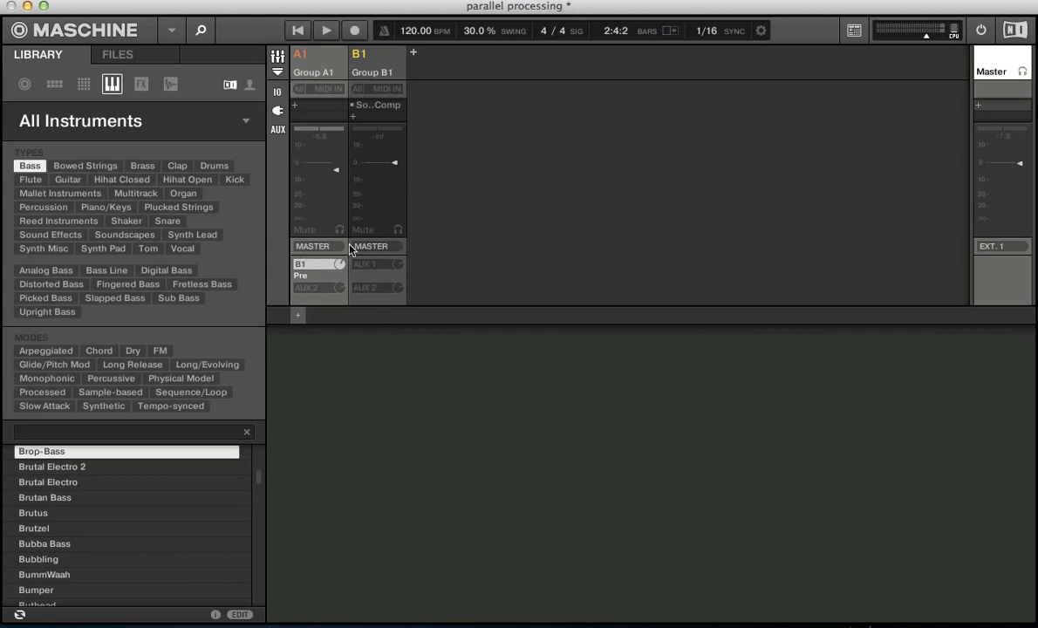
pyautogui.click(345, 28)
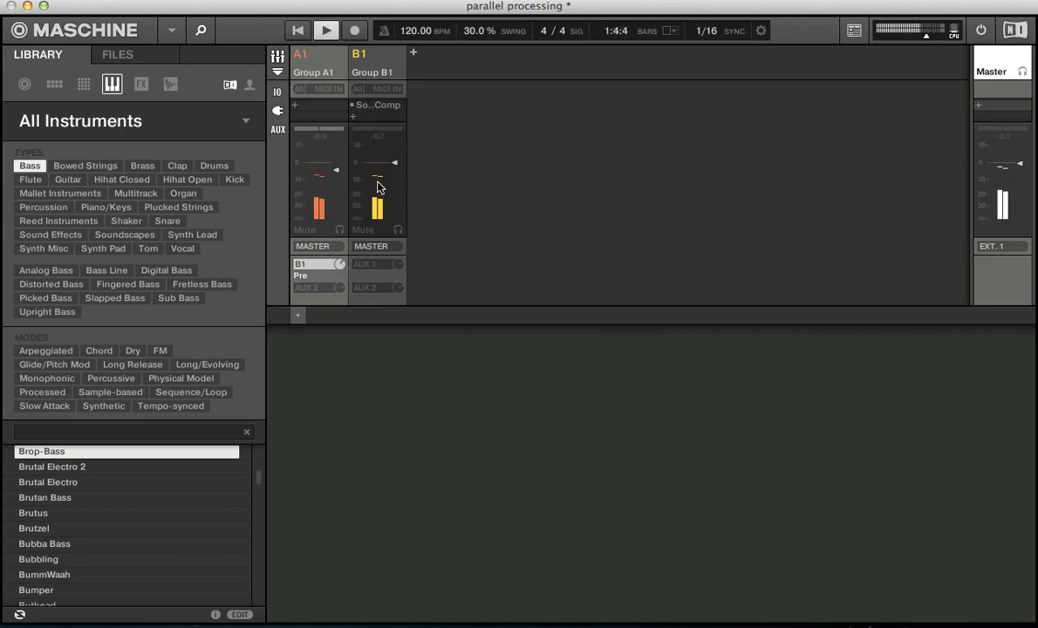
pyautogui.click(321, 29)
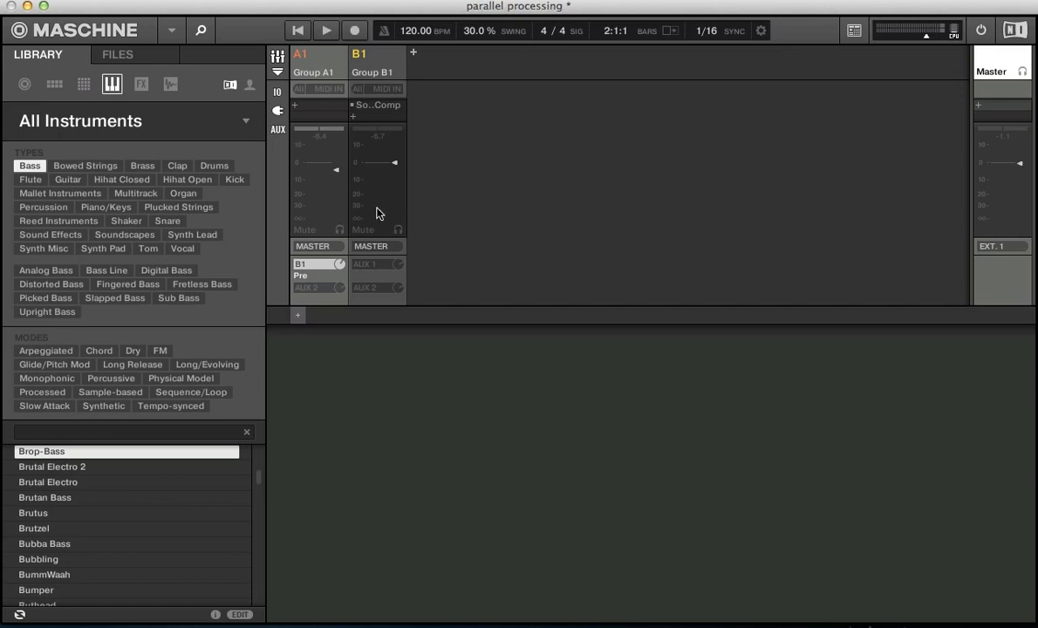
pyautogui.moveTo(310, 244)
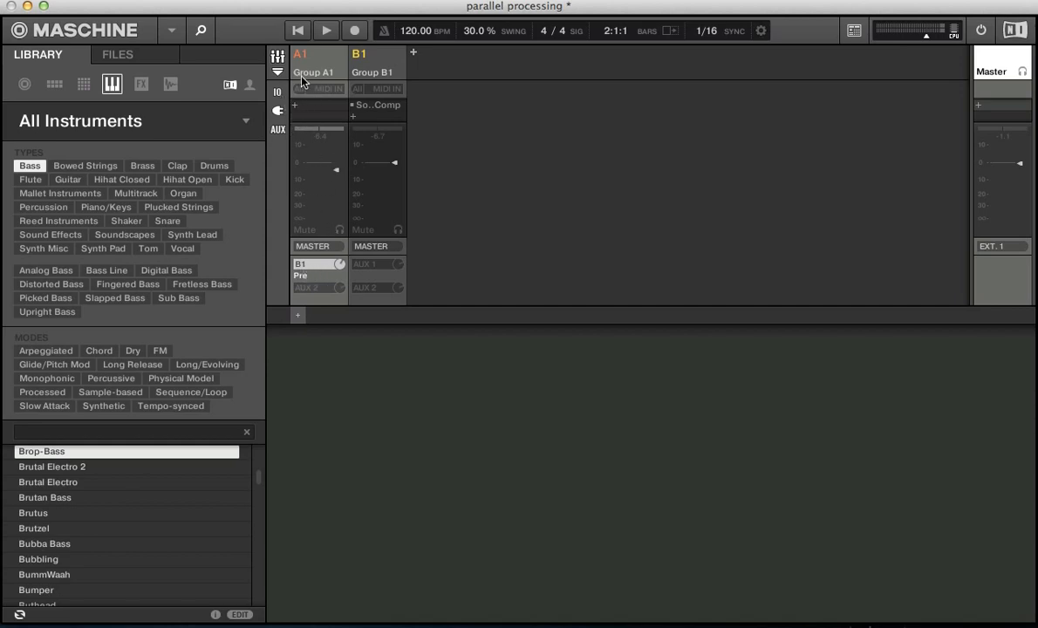
pyautogui.click(345, 29)
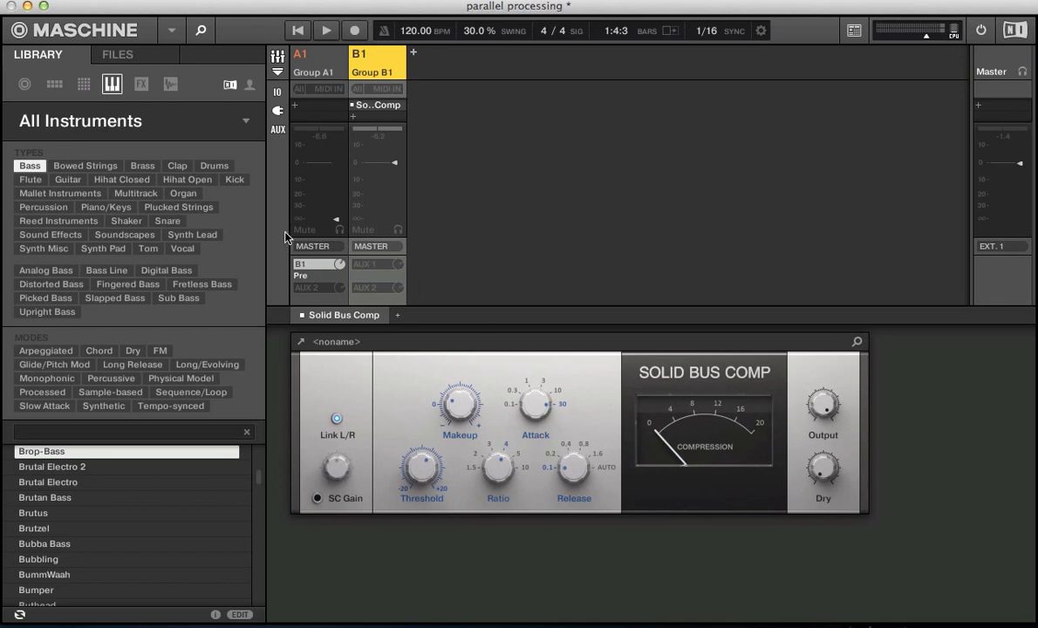
# Step: Play the drums and lower Group B1's Solid Bus Comp threshold until it compresses
pyautogui.click(346, 28)
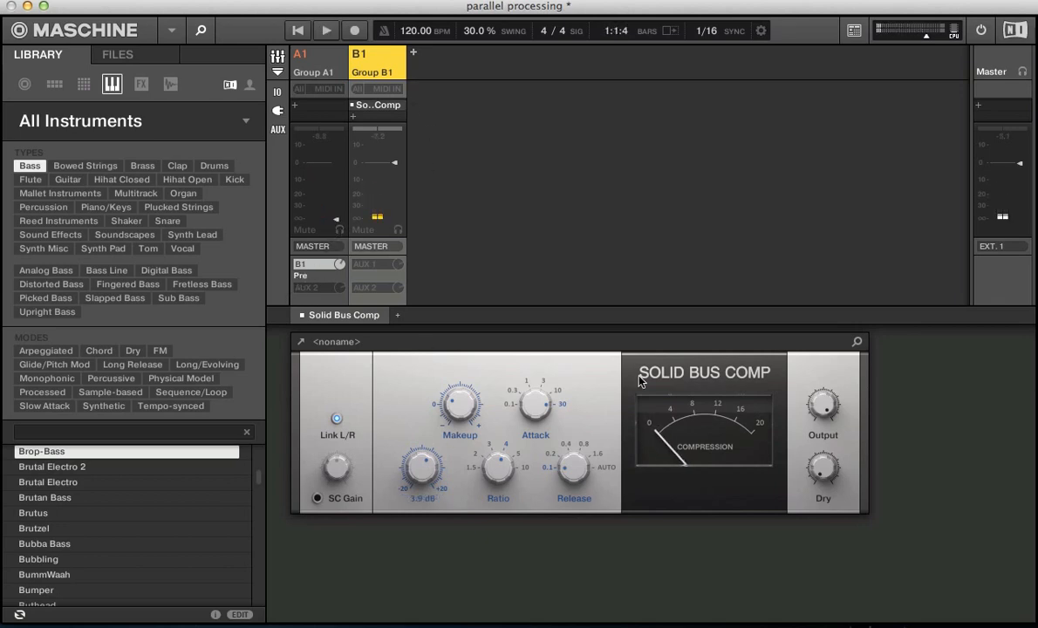
pyautogui.moveTo(394, 393)
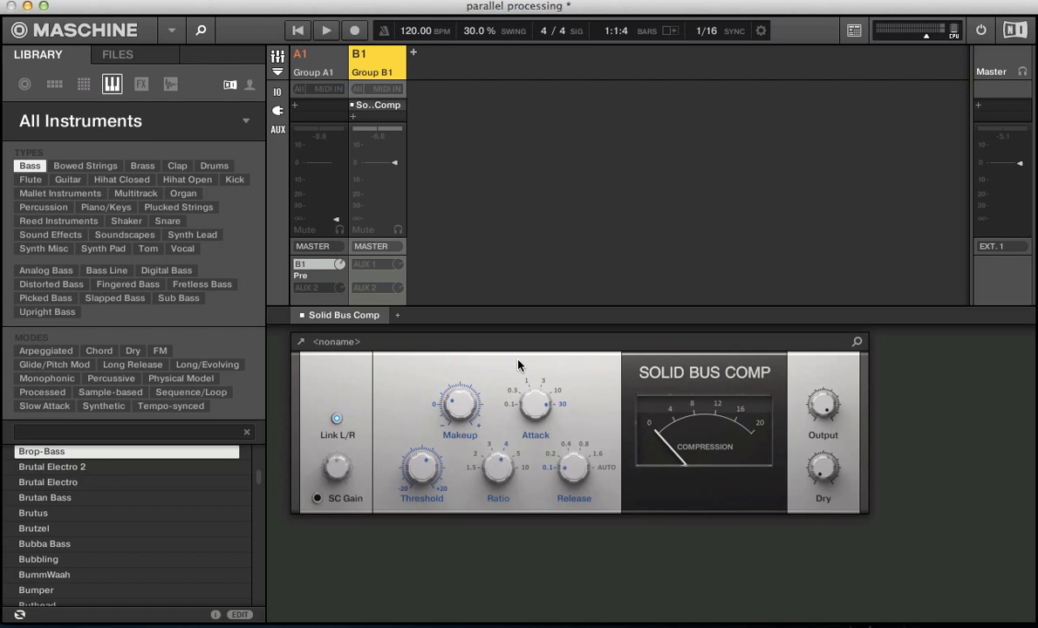
pyautogui.click(321, 28)
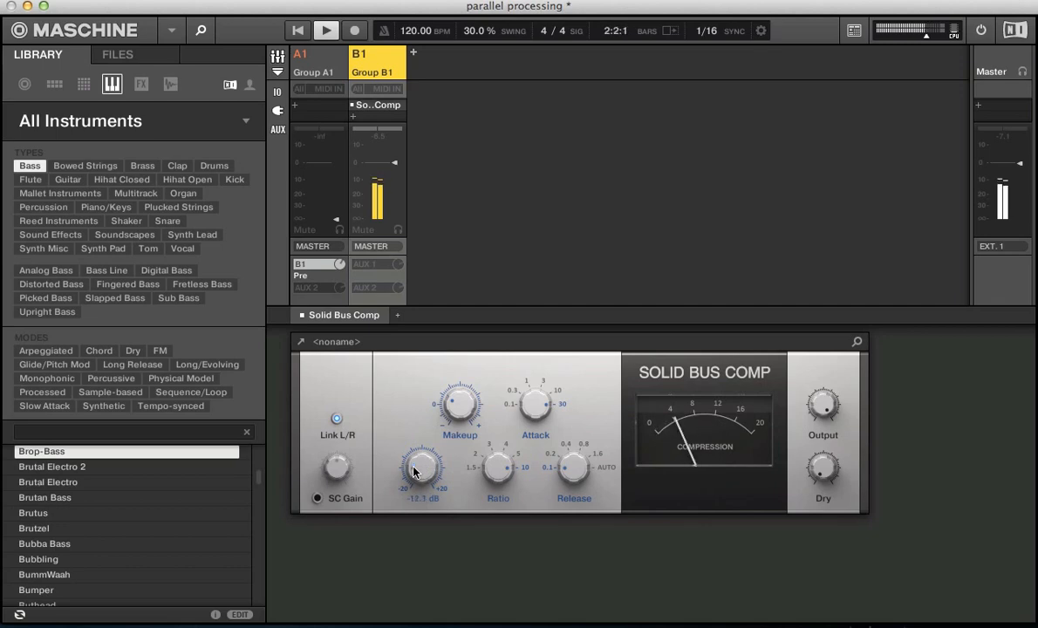
pyautogui.moveTo(422, 468); pyautogui.dragTo(423, 485)
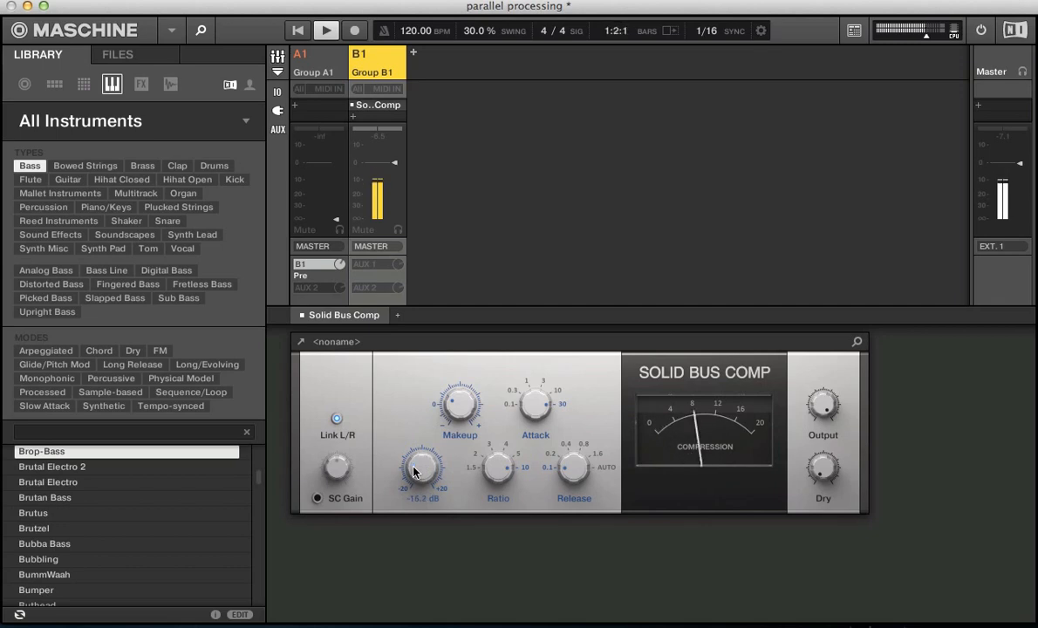
pyautogui.moveTo(423, 468); pyautogui.dragTo(422, 485)
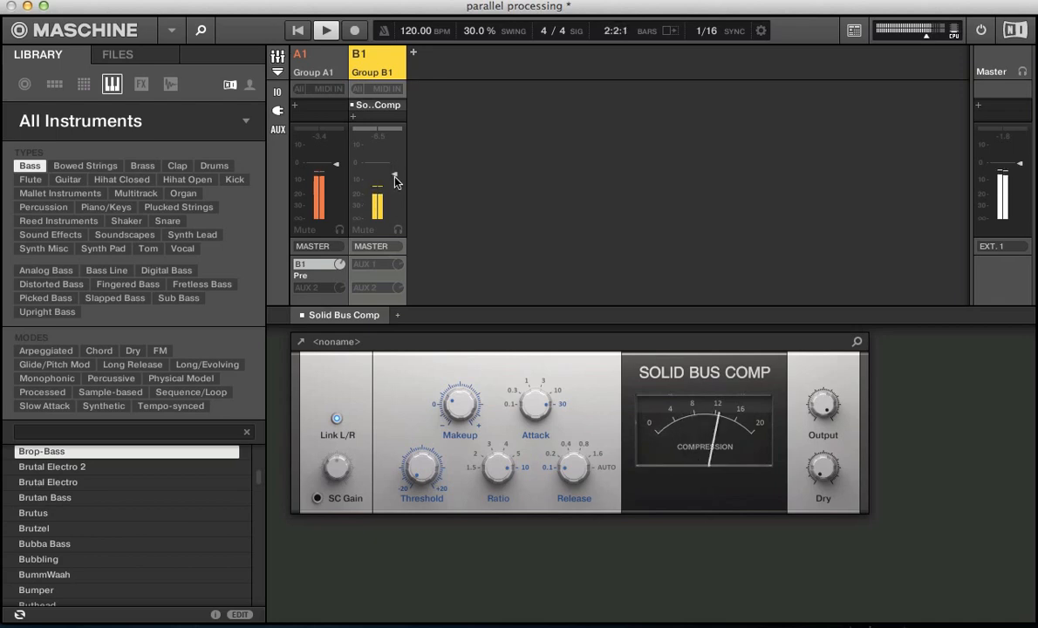
# Step: Audition the groups in the mixer and bring up Group B1's insert effect list
pyautogui.click(330, 27)
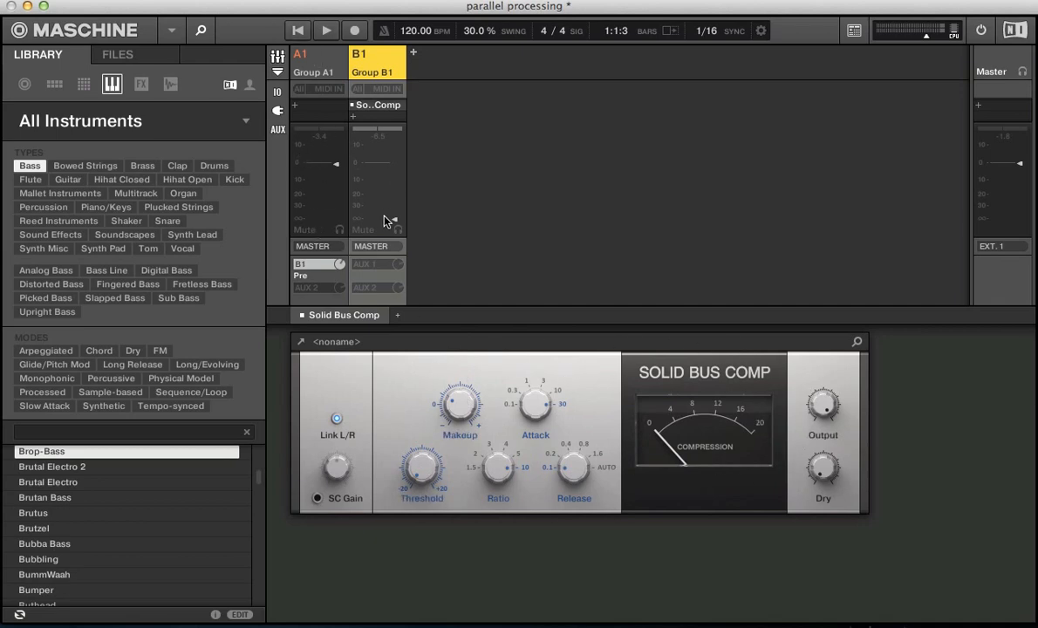
pyautogui.click(321, 29)
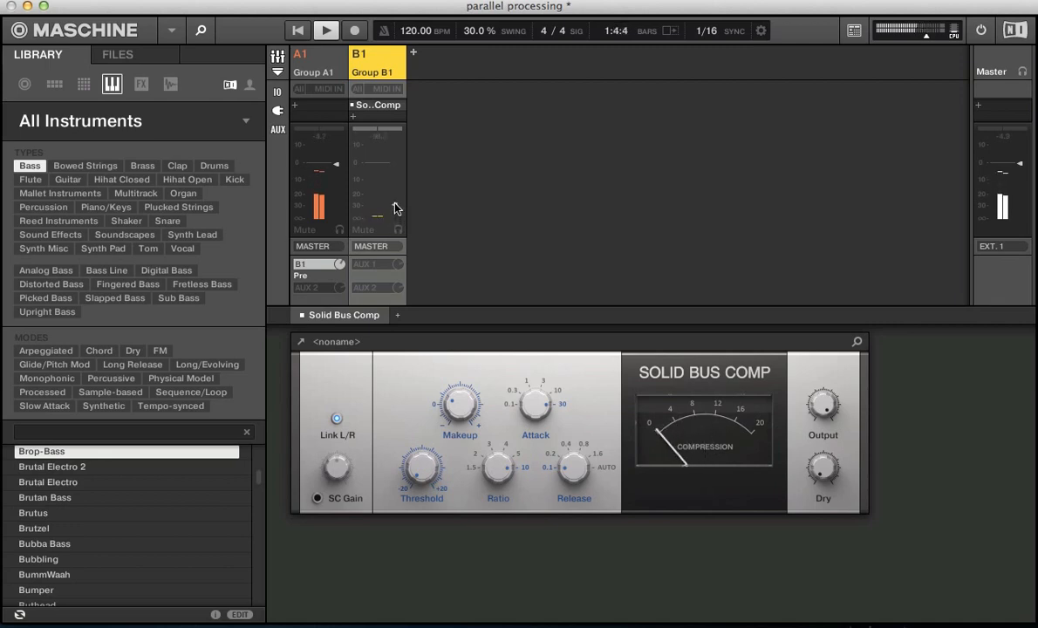
pyautogui.click(323, 30)
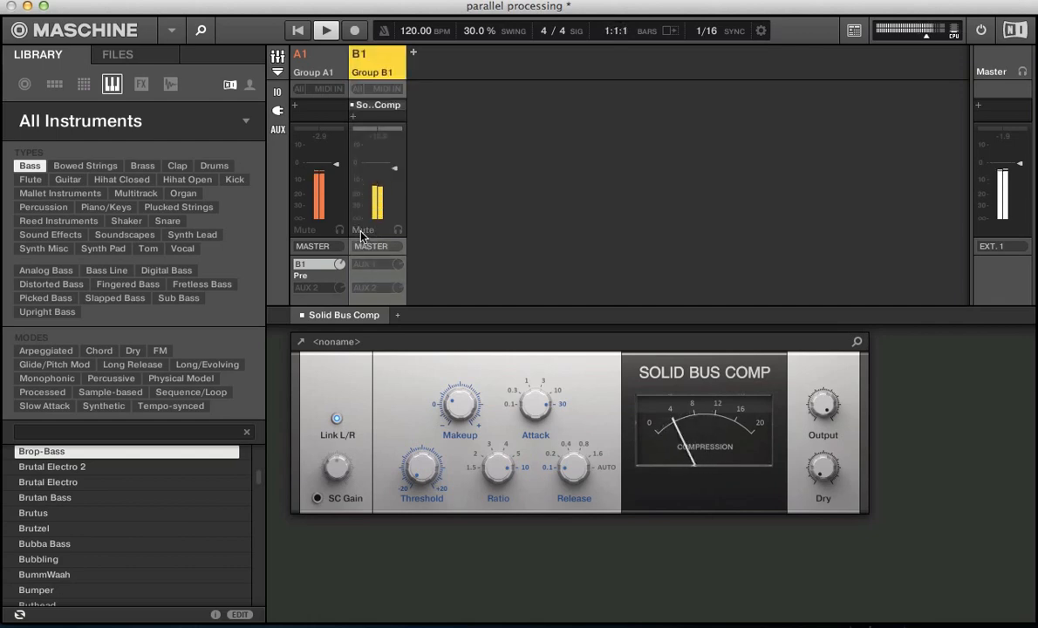
pyautogui.click(340, 28)
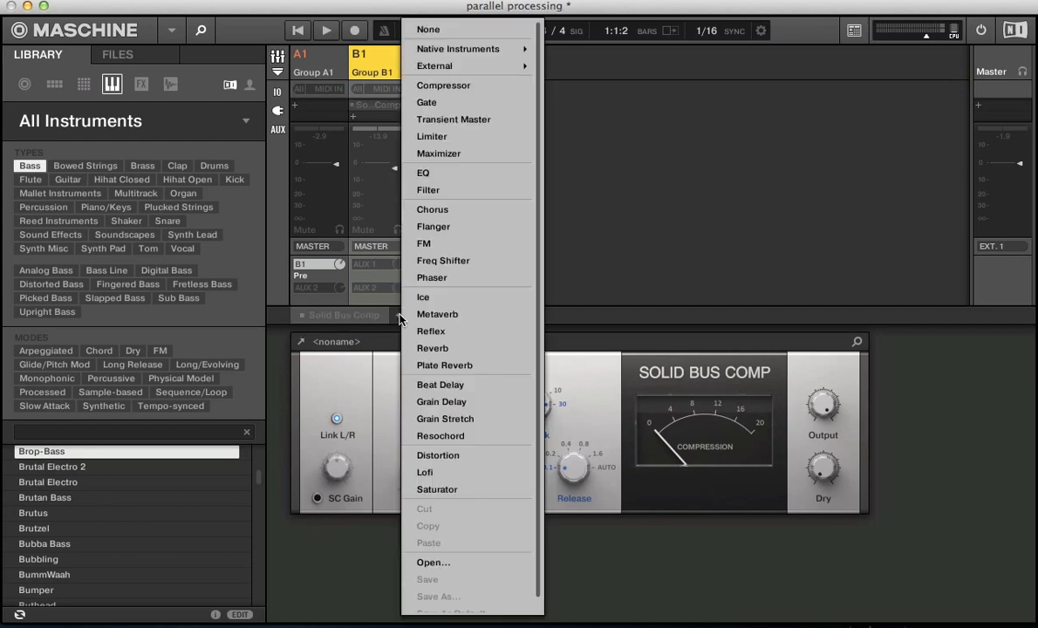
pyautogui.moveTo(439, 251)
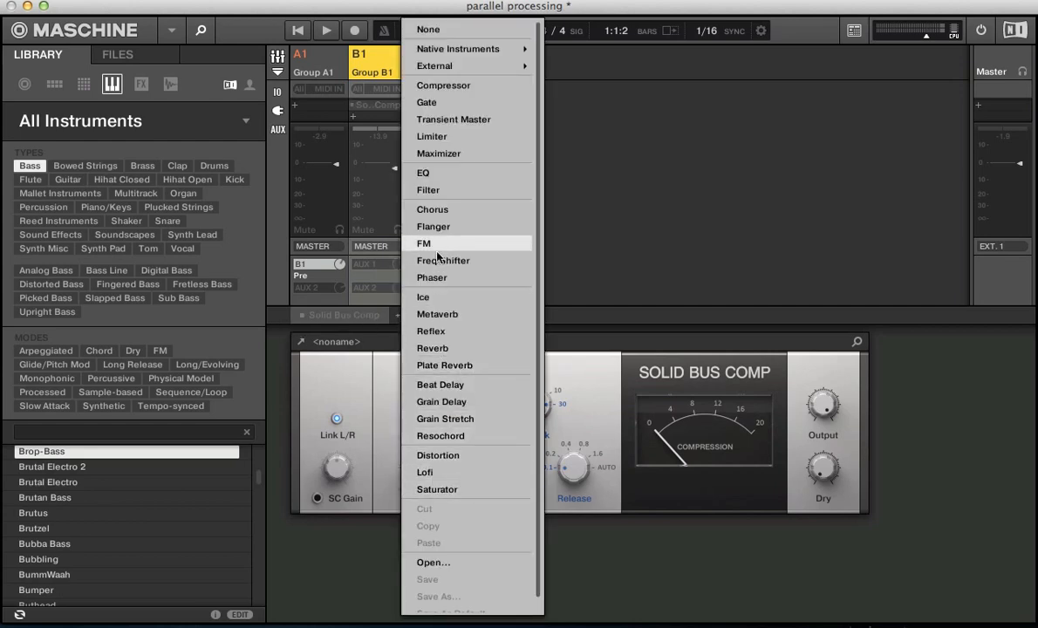
# Step: Add a Compressor after Solid Bus Comp on Group B1 and set it to Feedback mode
pyautogui.click(443, 84)
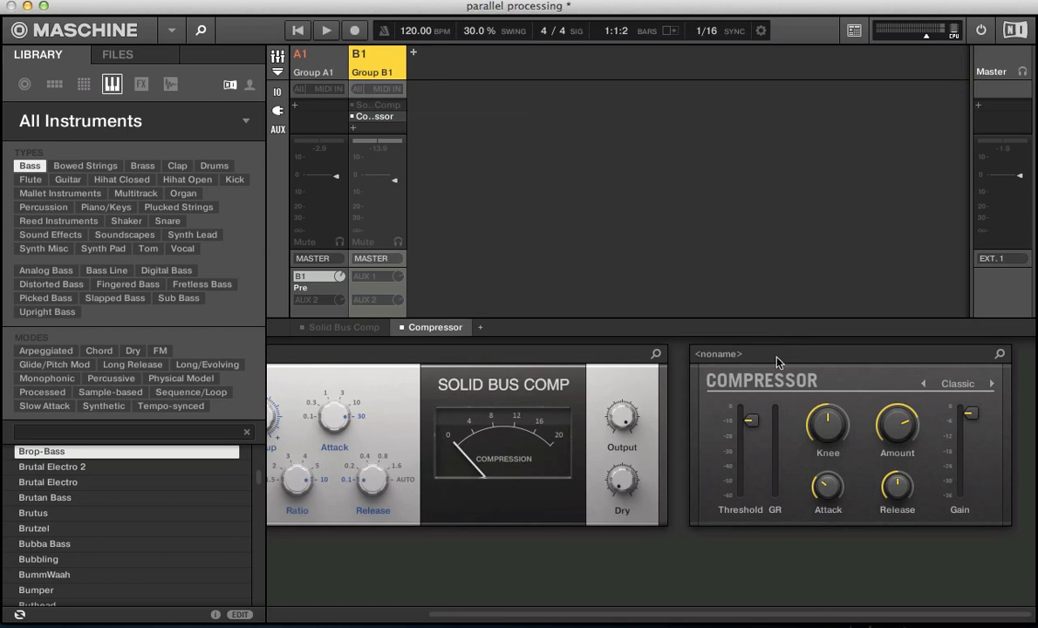
pyautogui.moveTo(939, 394)
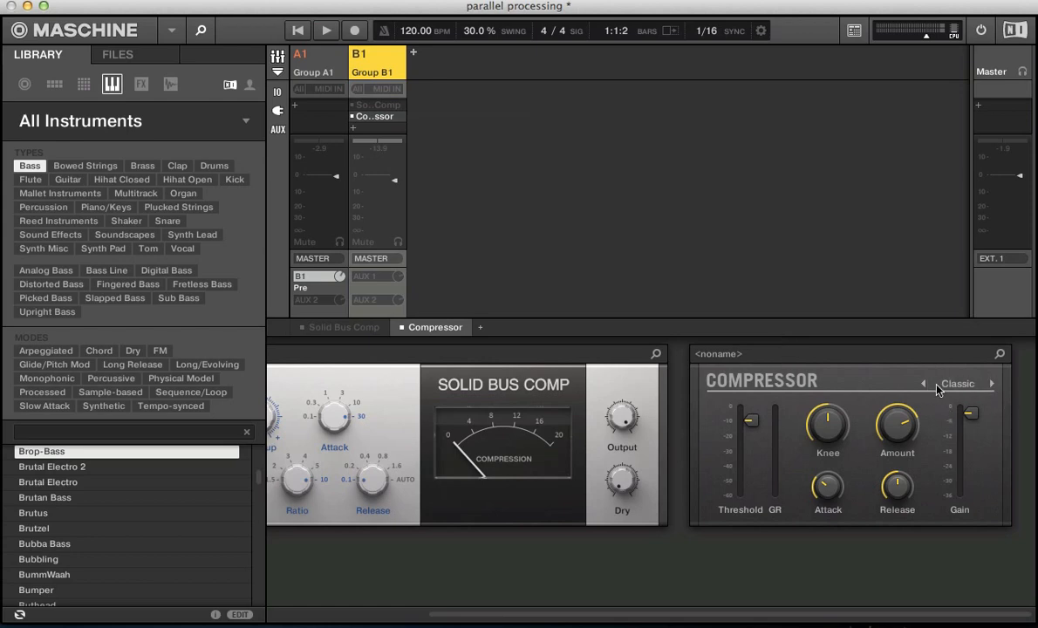
pyautogui.moveTo(893, 391)
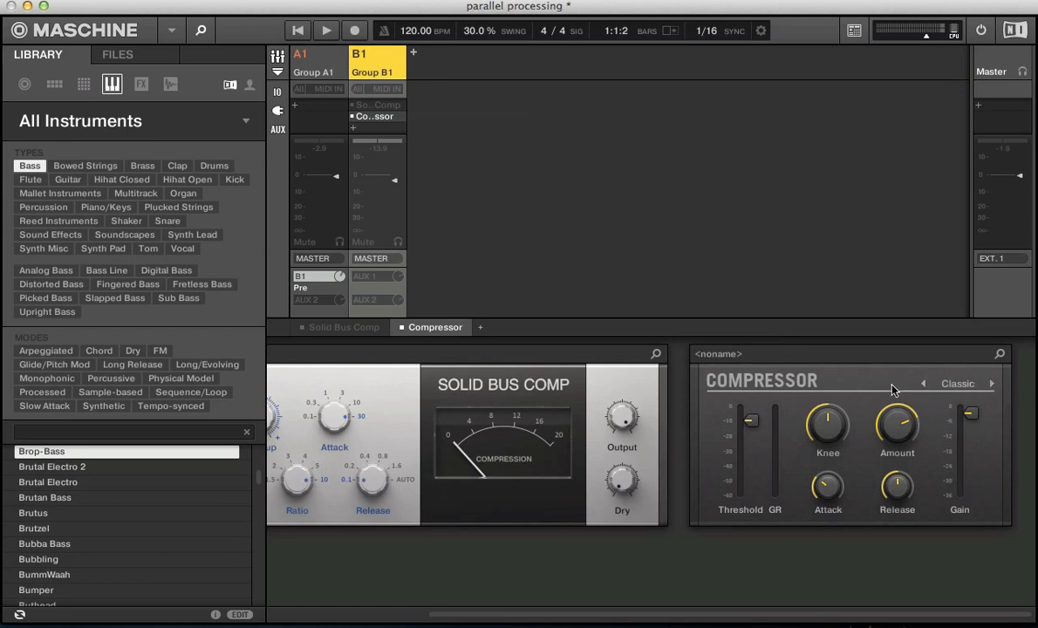
pyautogui.click(1002, 382)
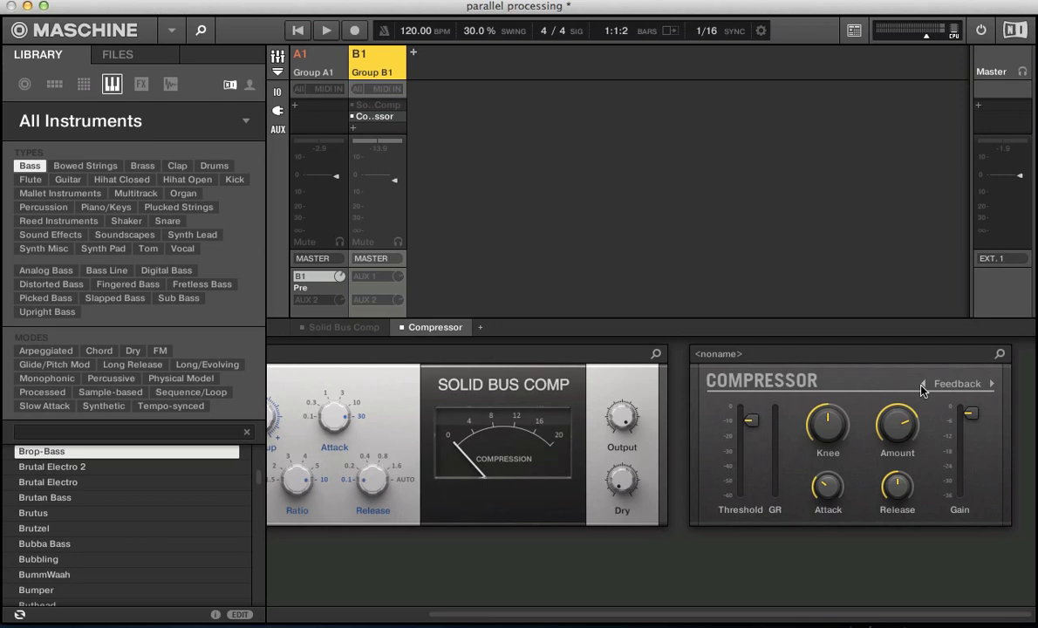
pyautogui.moveTo(347, 157)
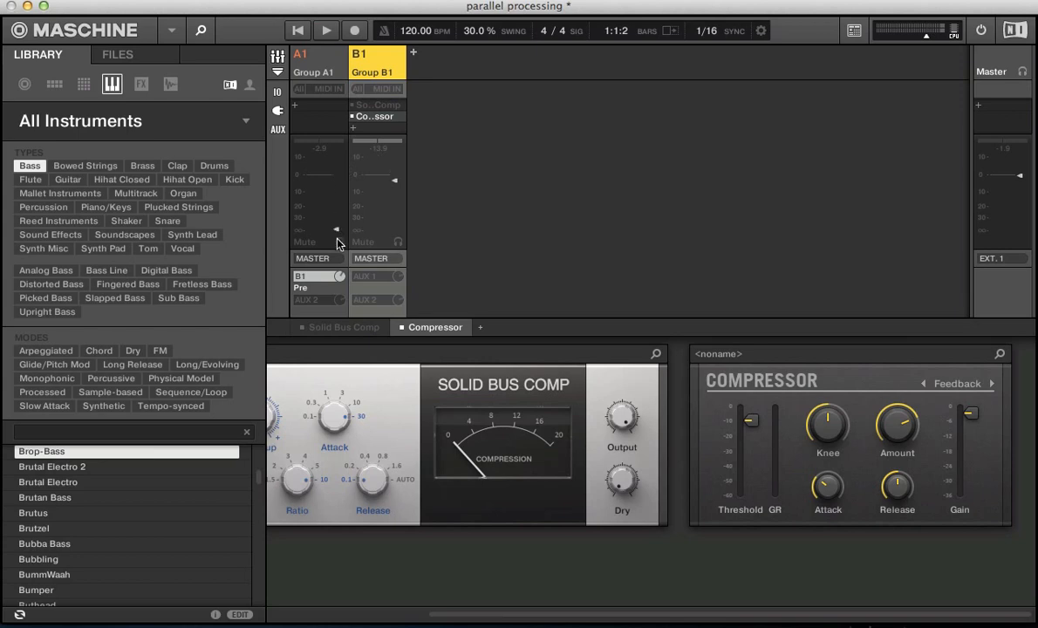
# Step: Play the song, pull the Compressor threshold well down, and settle on Feedback mode
pyautogui.click(342, 30)
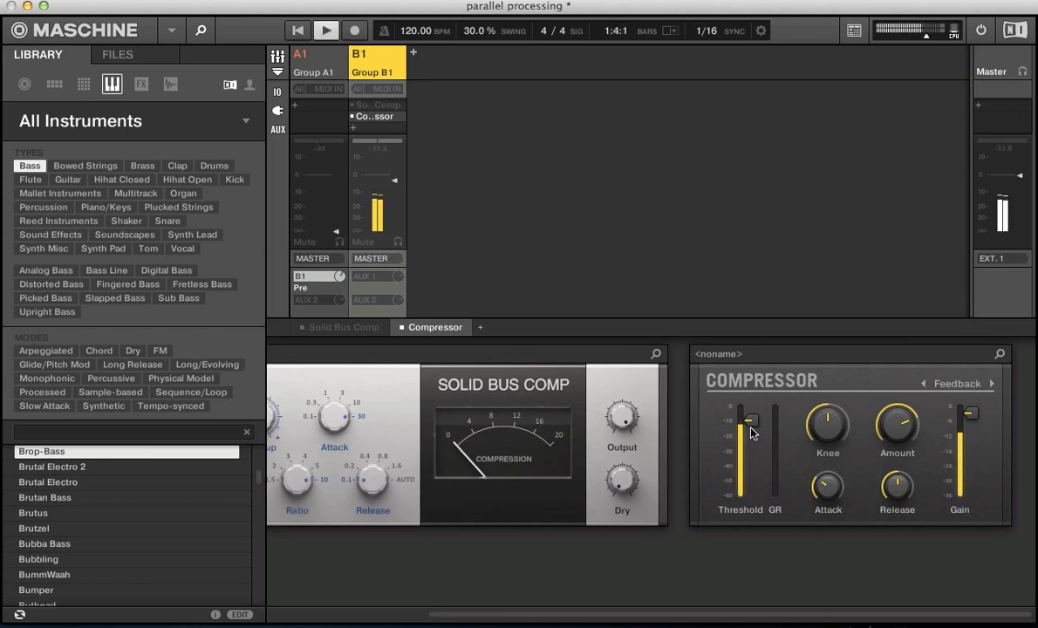
pyautogui.moveTo(751, 420); pyautogui.dragTo(754, 462)
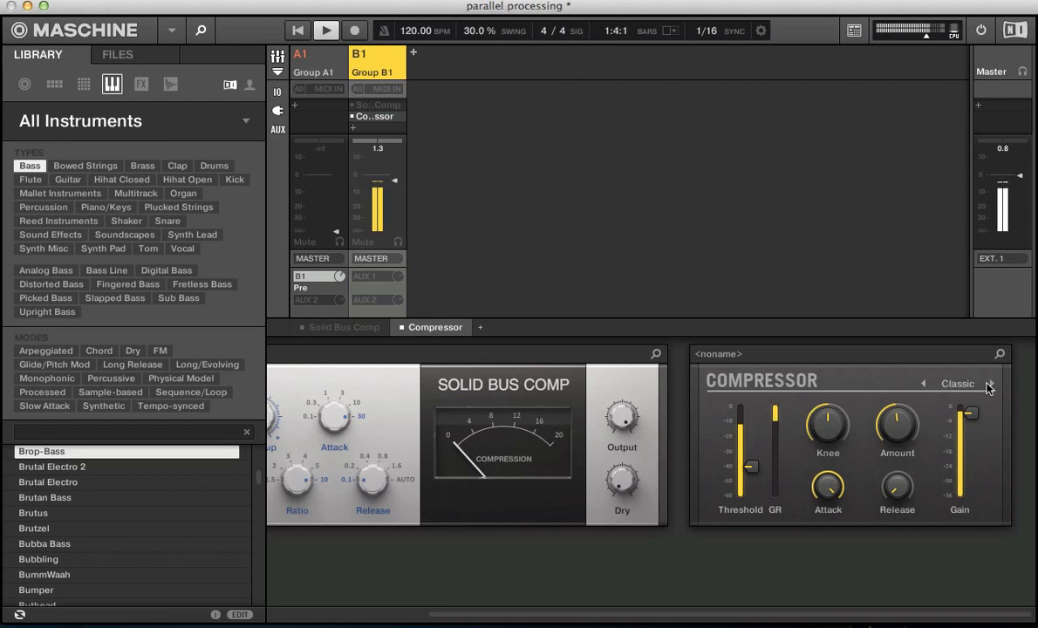
pyautogui.click(1002, 384)
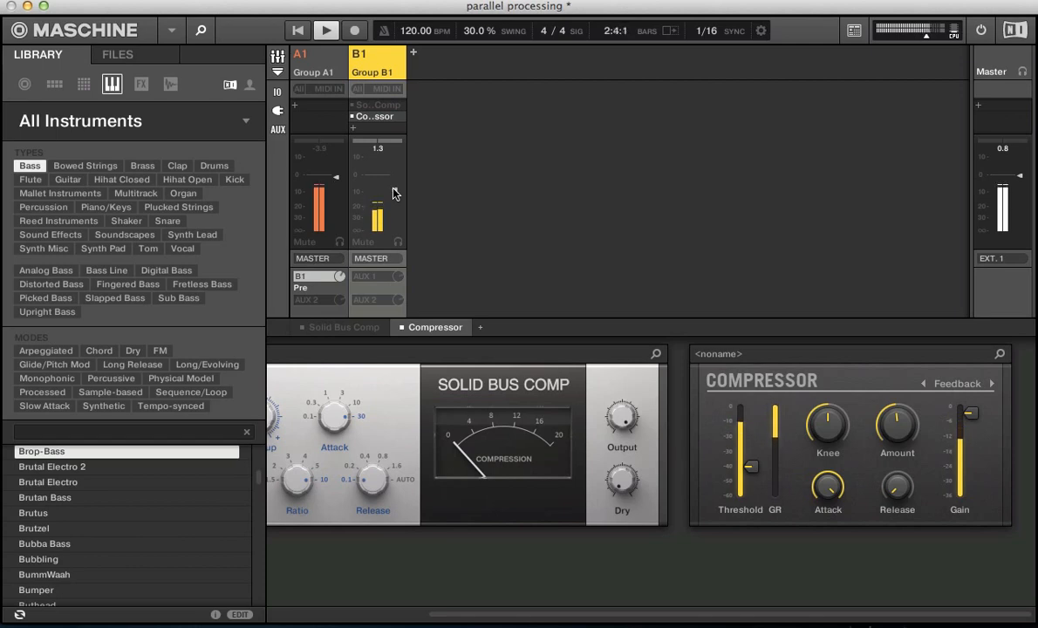
# Step: Compare Group B1 muted and unmuted during playback, then stop
pyautogui.click(345, 30)
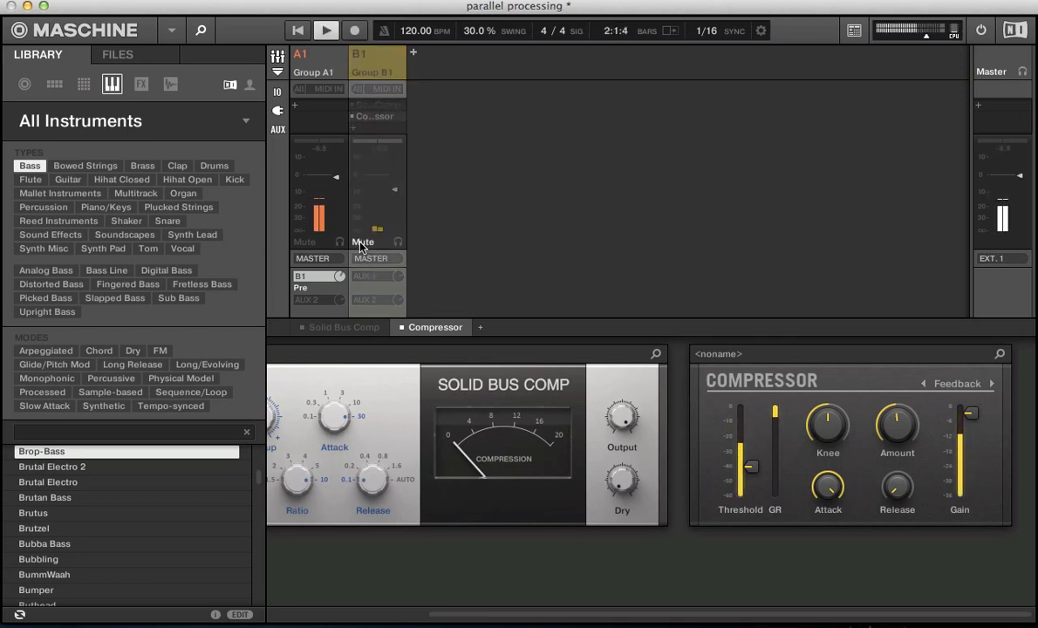
pyautogui.click(389, 54)
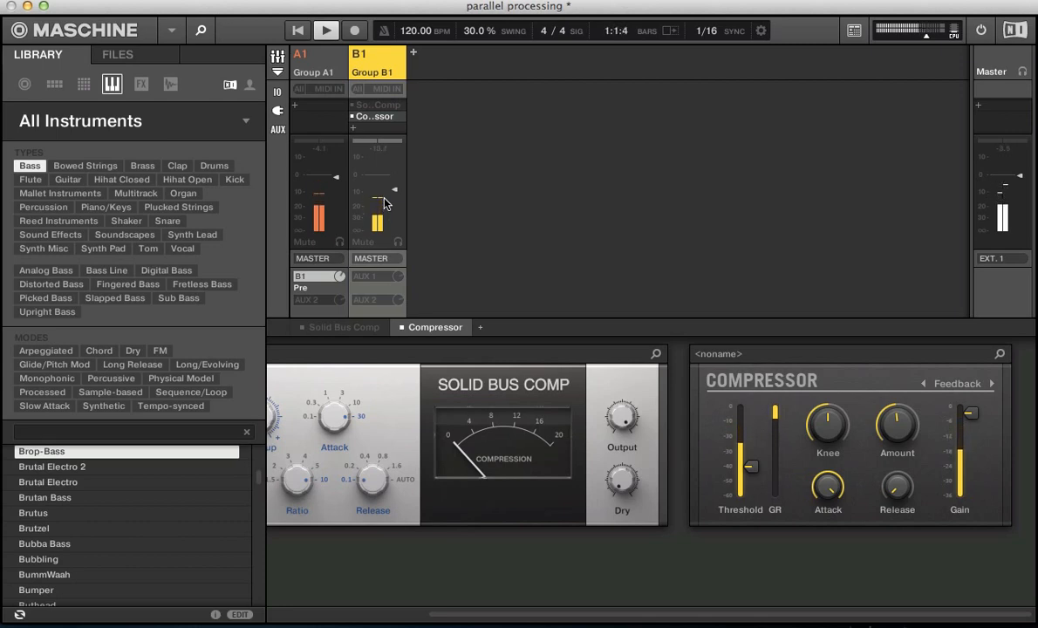
pyautogui.click(342, 28)
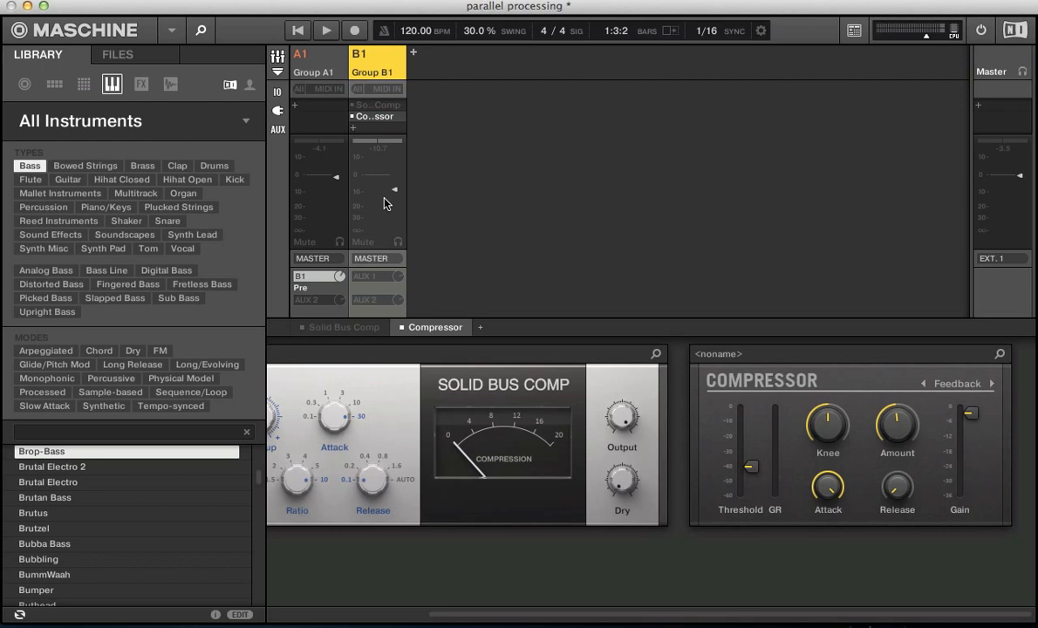
pyautogui.moveTo(674, 374)
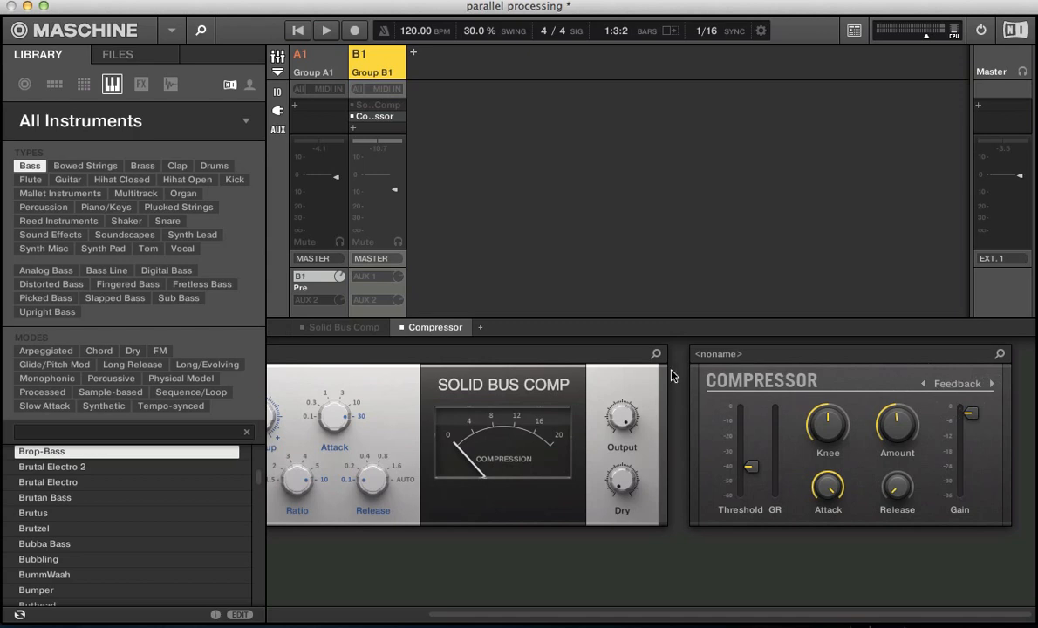
pyautogui.moveTo(626, 380)
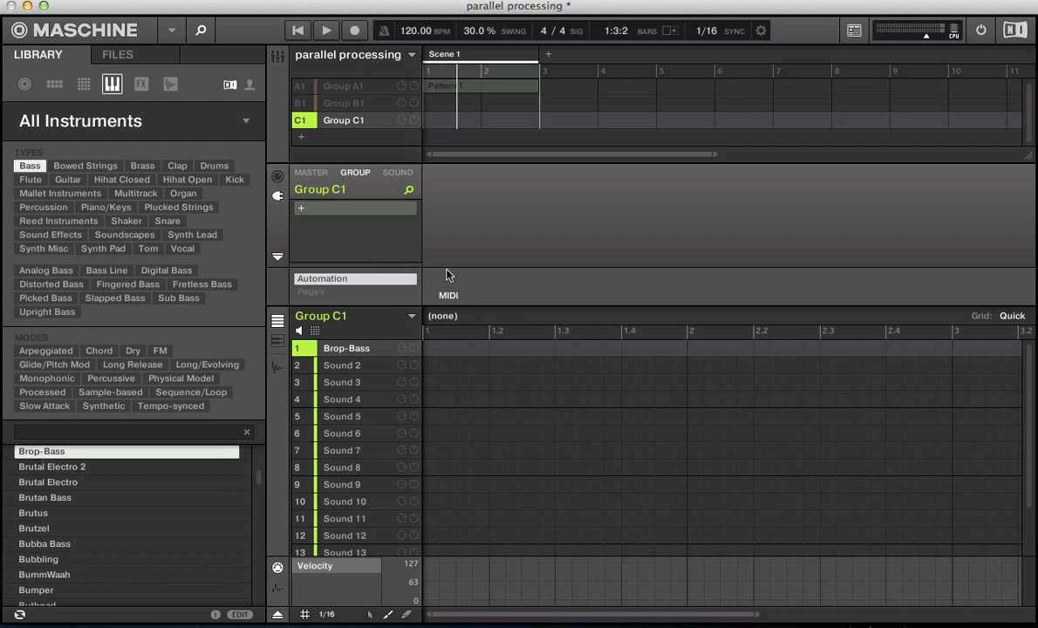
pyautogui.moveTo(464, 365)
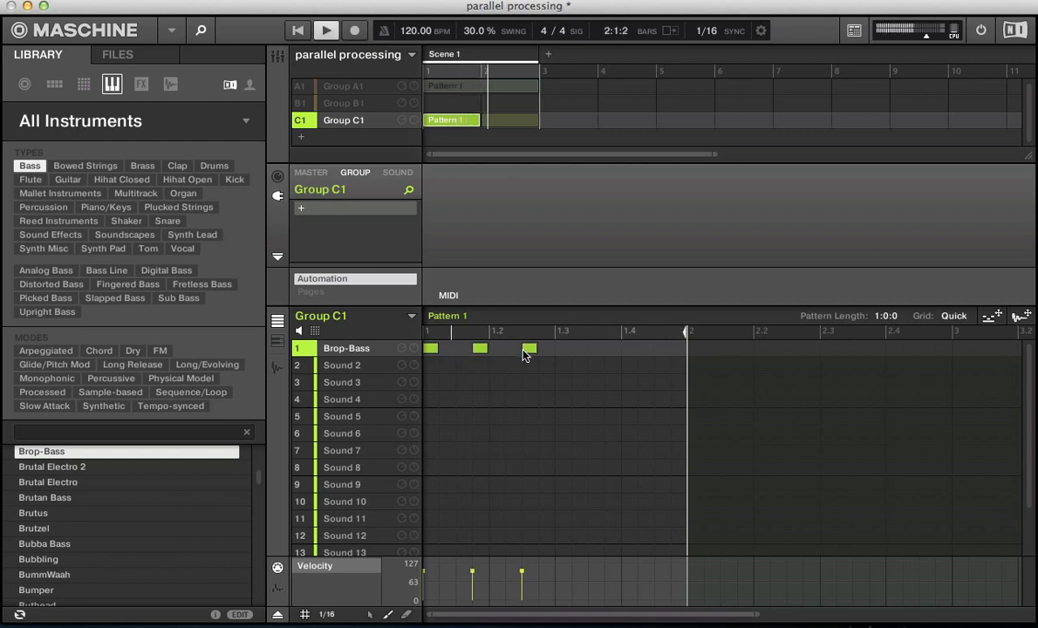
# Step: Place two Brop-Bass notes in Group C1's Pattern 1
pyautogui.click(583, 349)
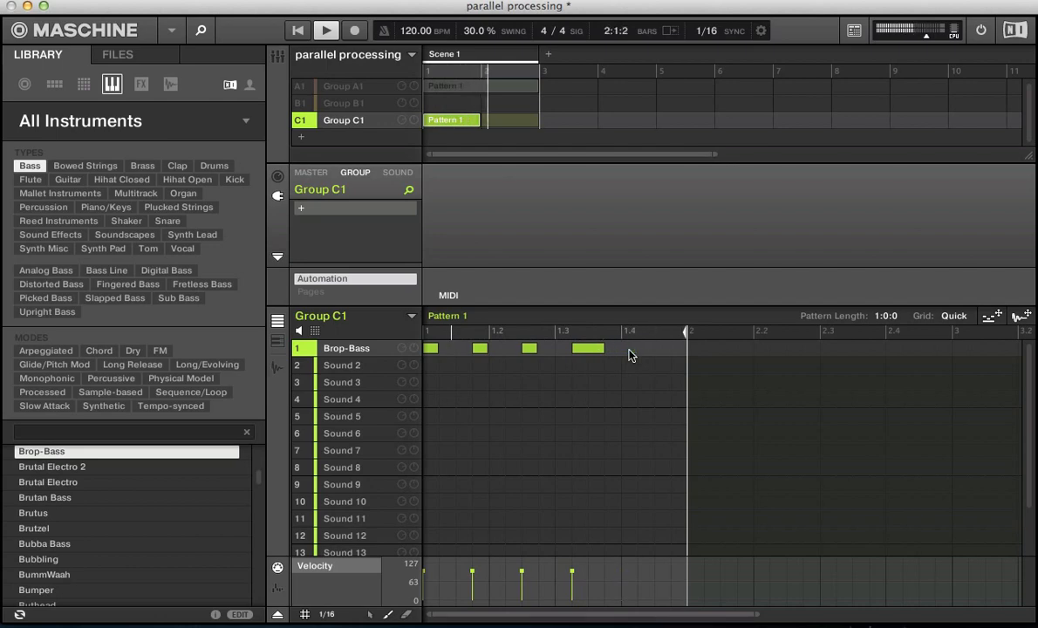
pyautogui.click(628, 349)
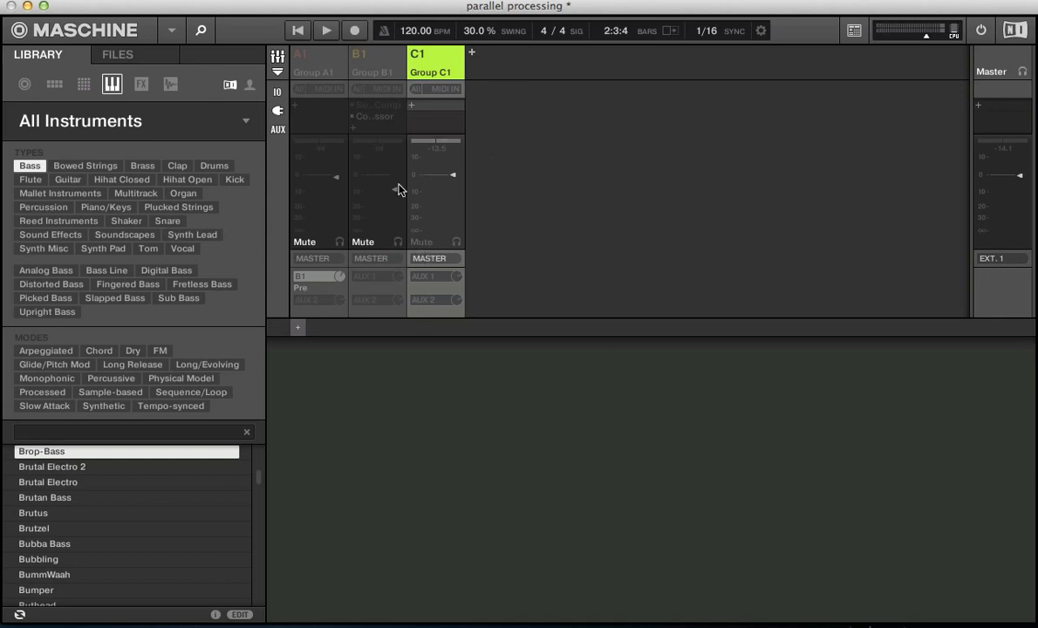
pyautogui.moveTo(489, 54)
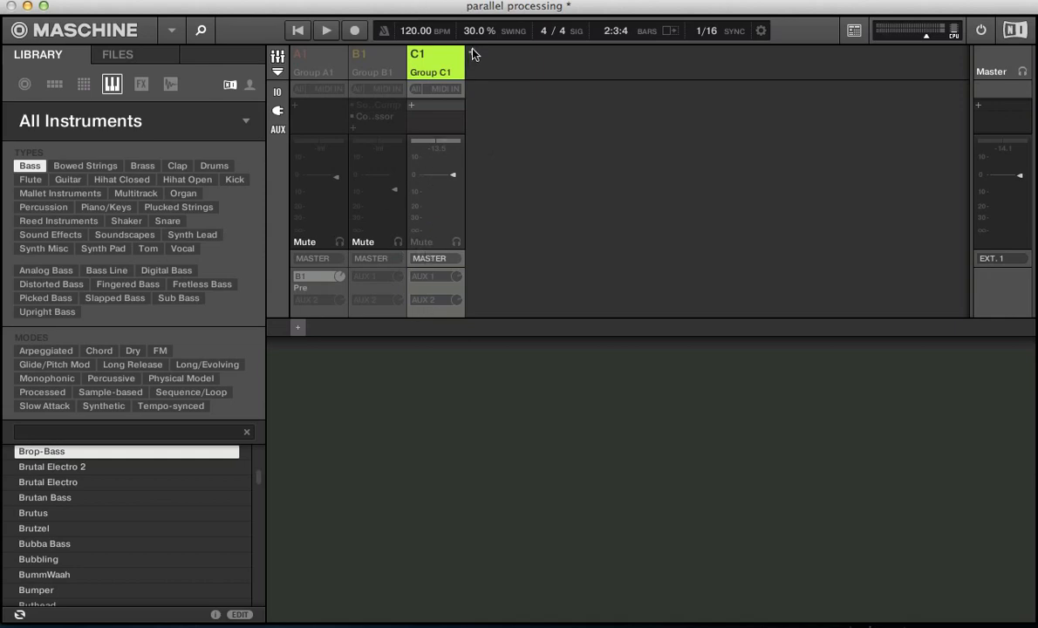
# Step: Create Group D1 after Group C1 and load a Distortion effect on it
pyautogui.click(436, 275)
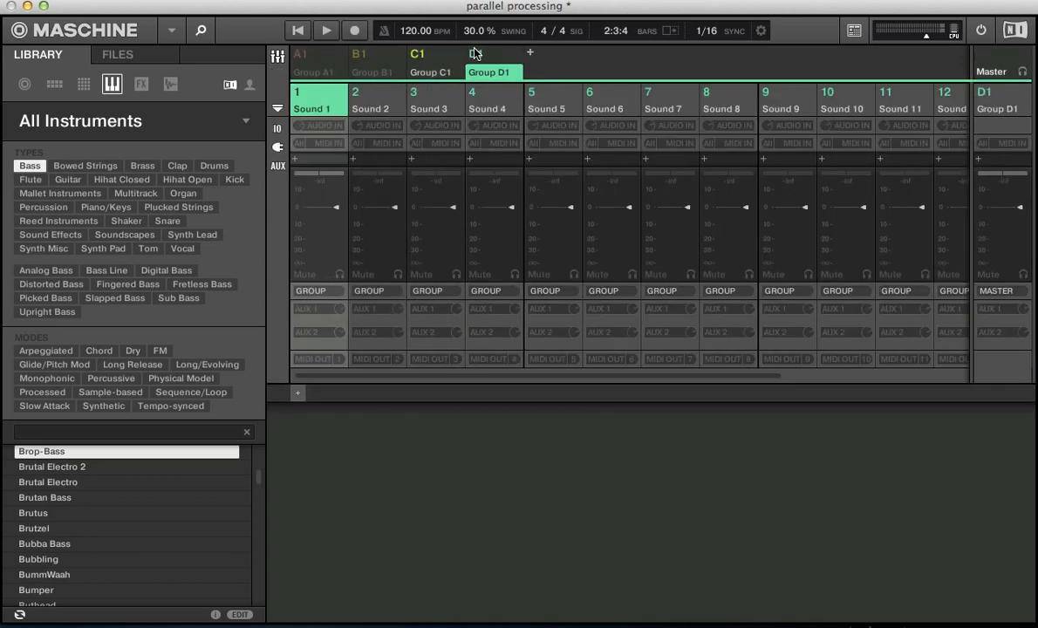
pyautogui.doubleClick(42, 450)
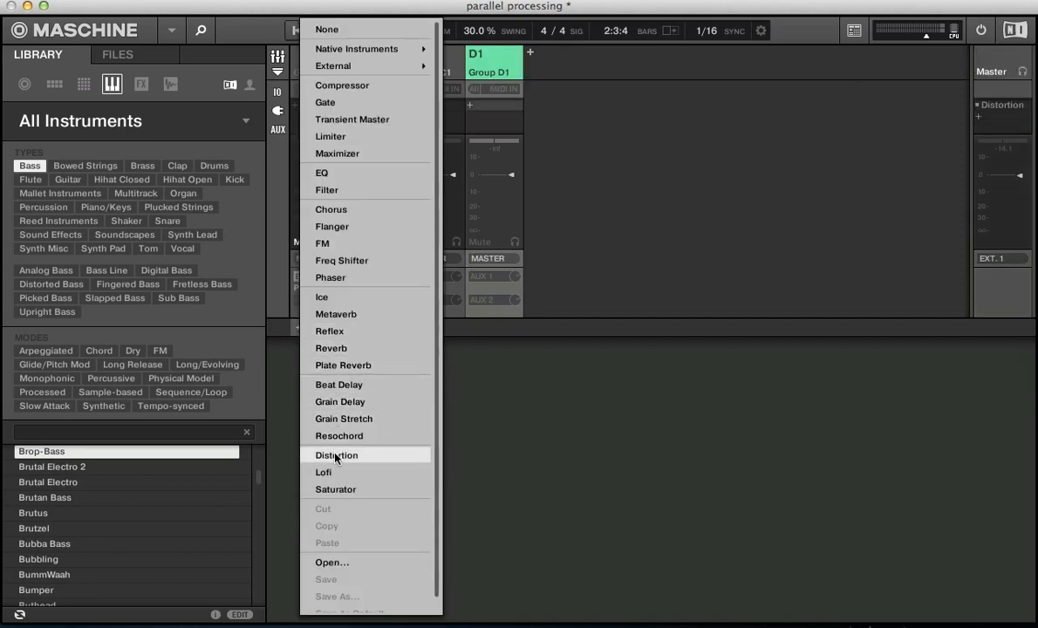
pyautogui.click(335, 454)
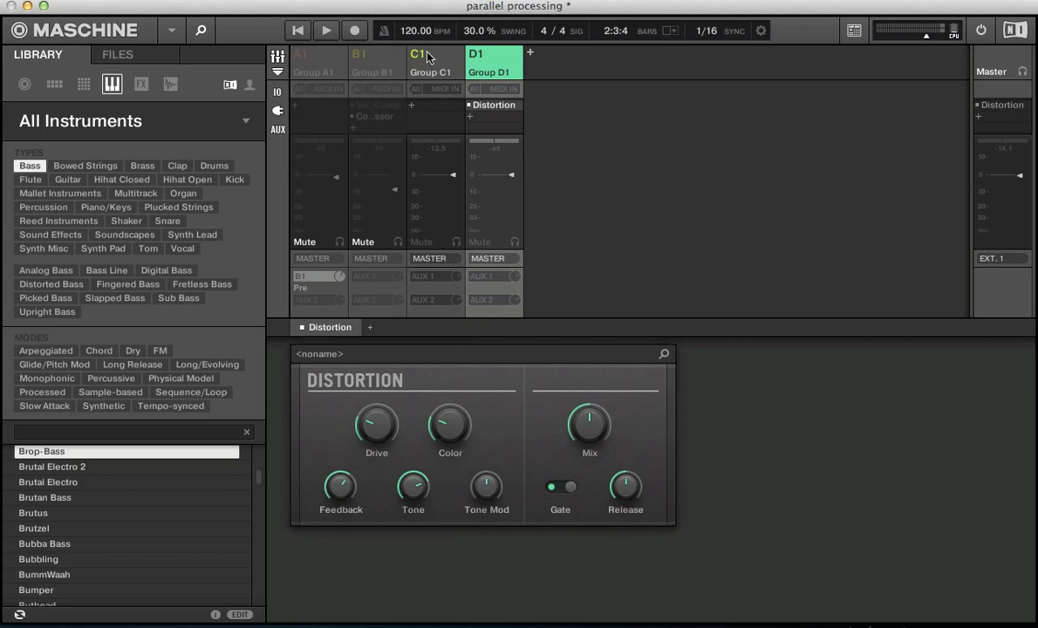
# Step: Route Group C1's AUX 1 send to Group D1, kept pre-fader, and start playback
pyautogui.click(435, 276)
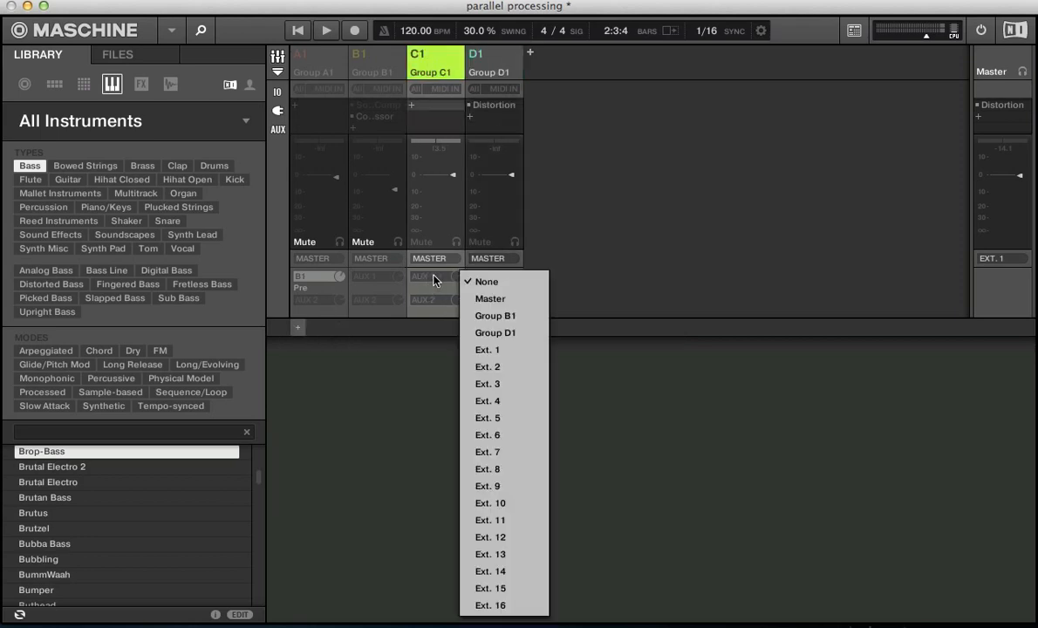
pyautogui.moveTo(496, 331)
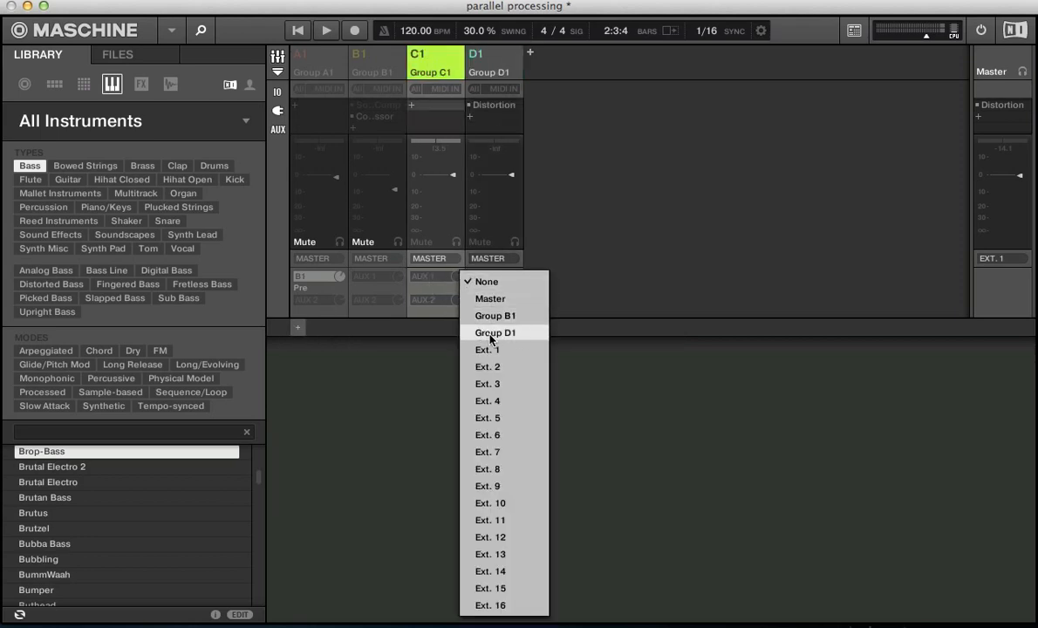
pyautogui.click(495, 332)
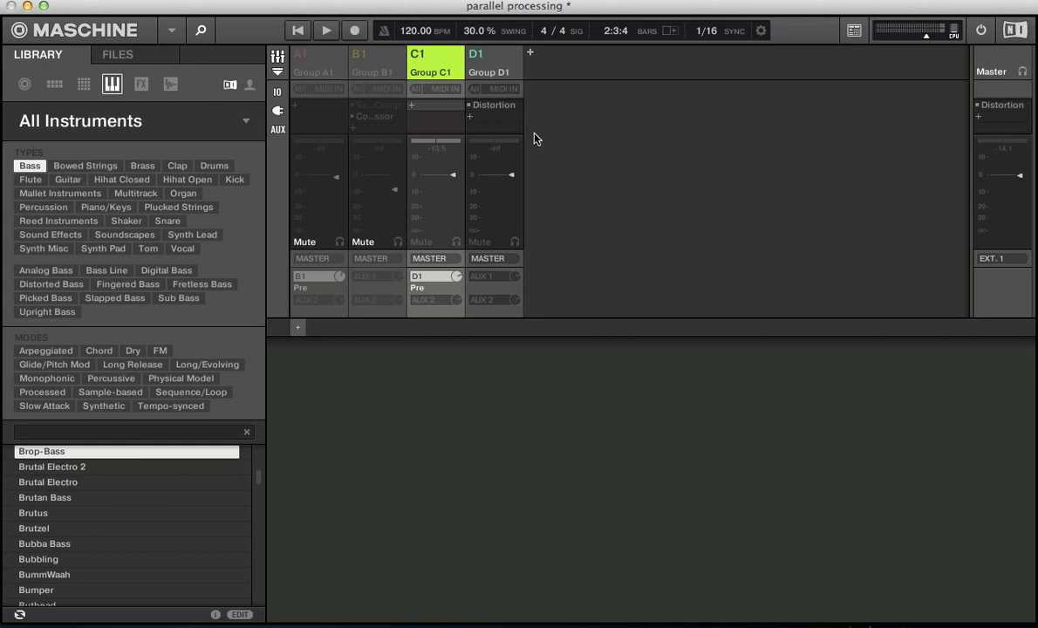
pyautogui.moveTo(405, 103)
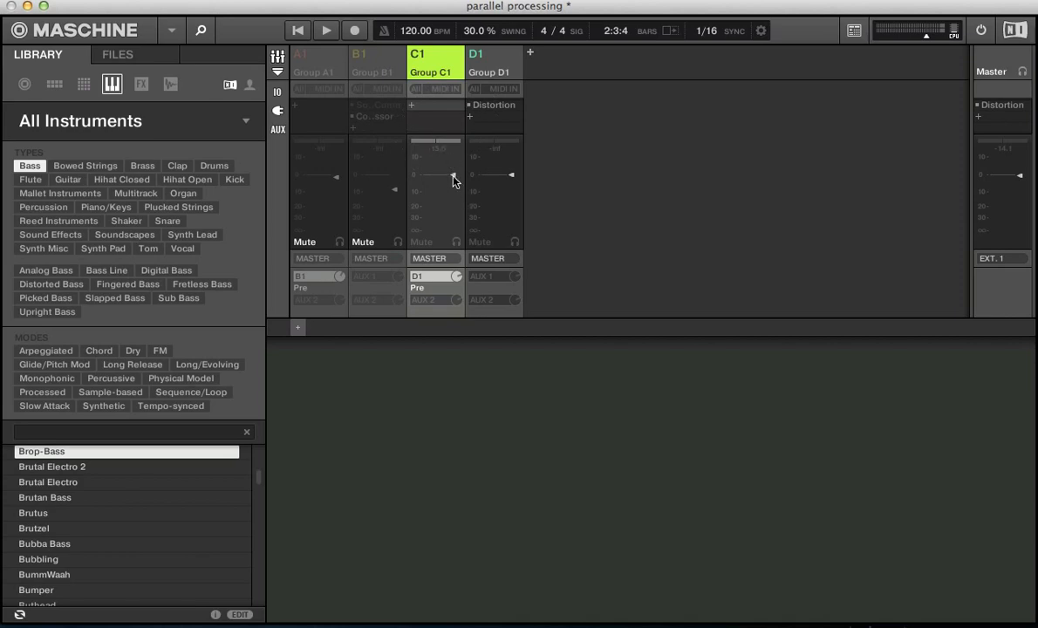
pyautogui.click(342, 30)
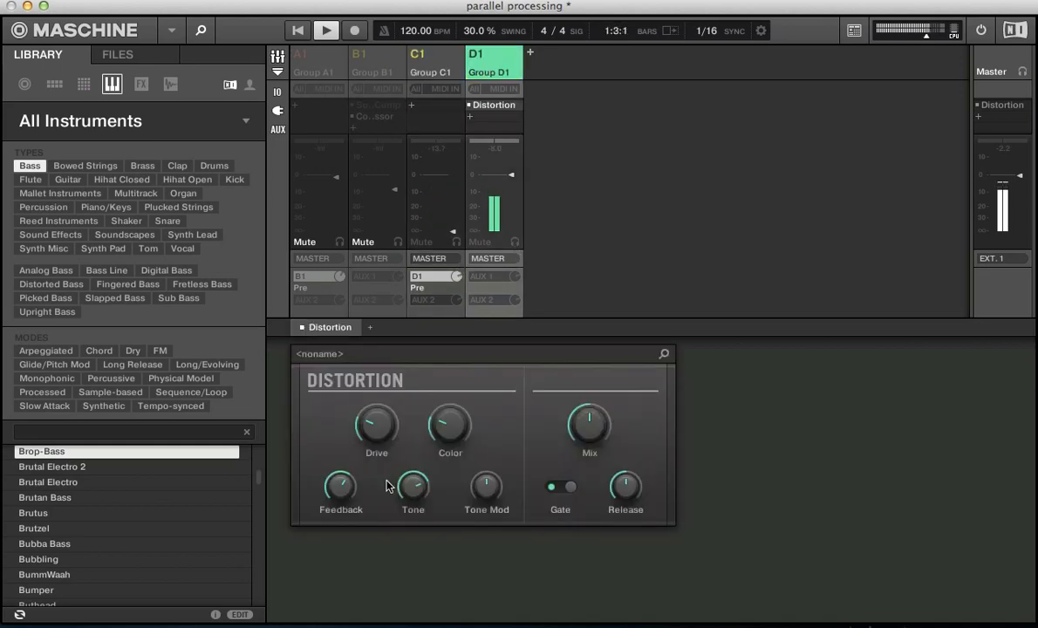
# Step: Show Group D1's Distortion panel and bring up the effect list for another slot
pyautogui.click(335, 30)
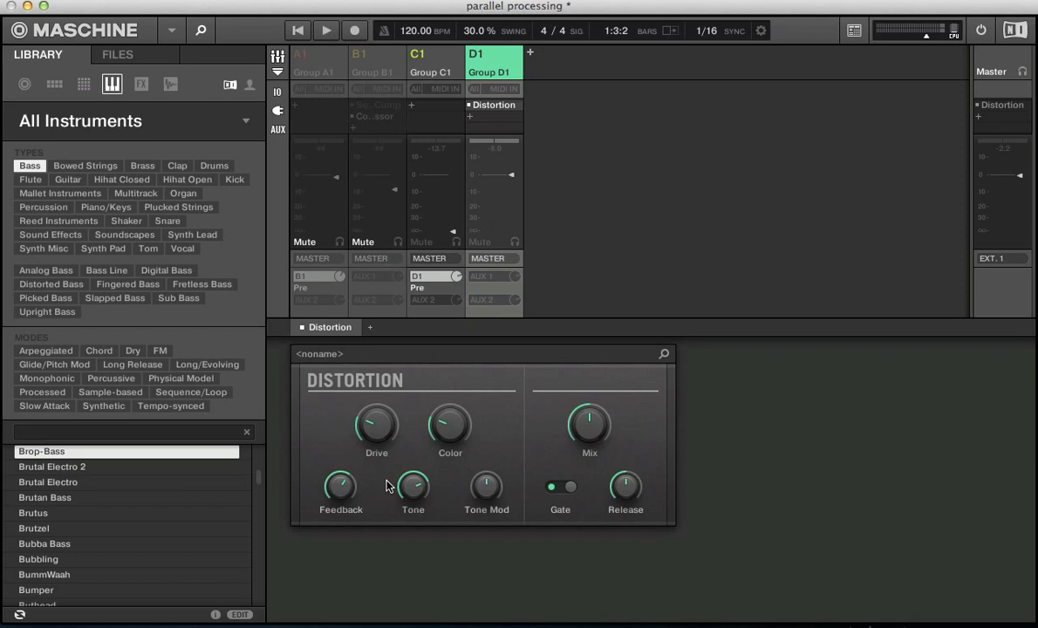
pyautogui.moveTo(506, 173)
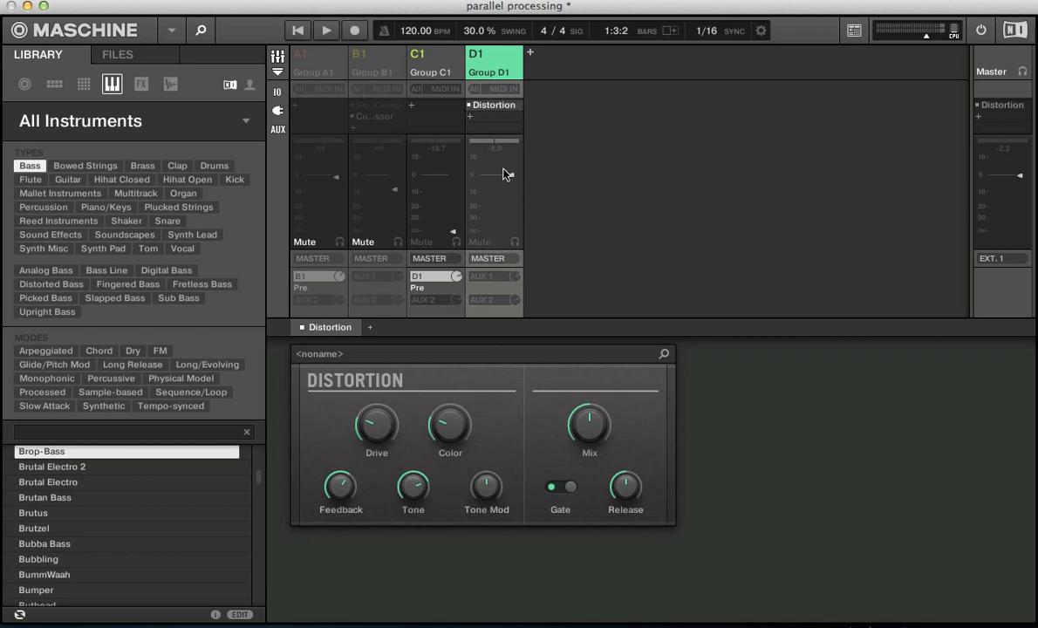
pyautogui.moveTo(276, 364)
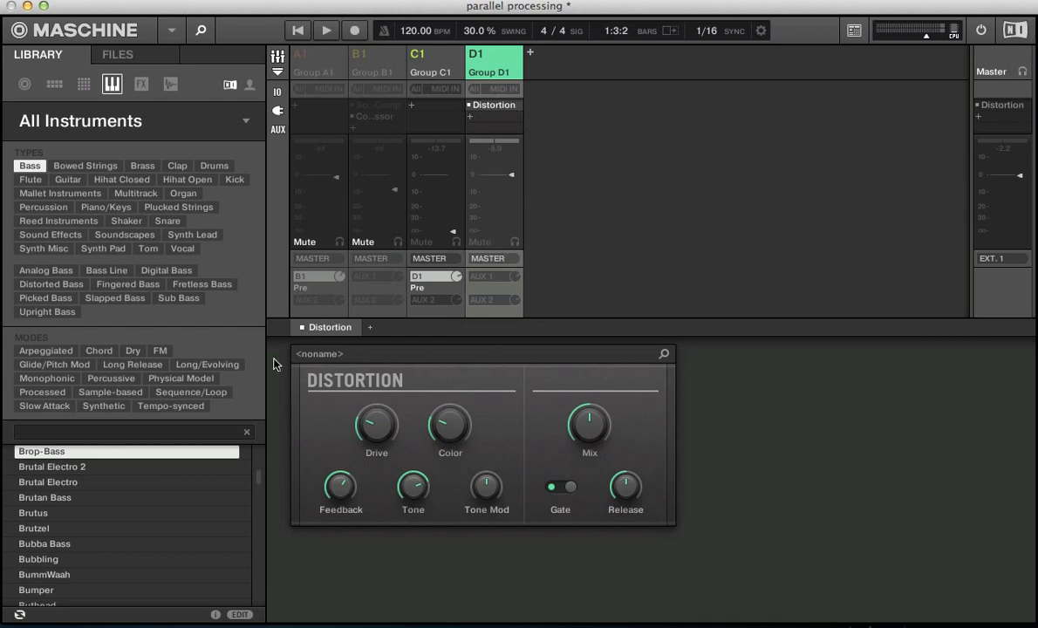
pyautogui.moveTo(347, 354)
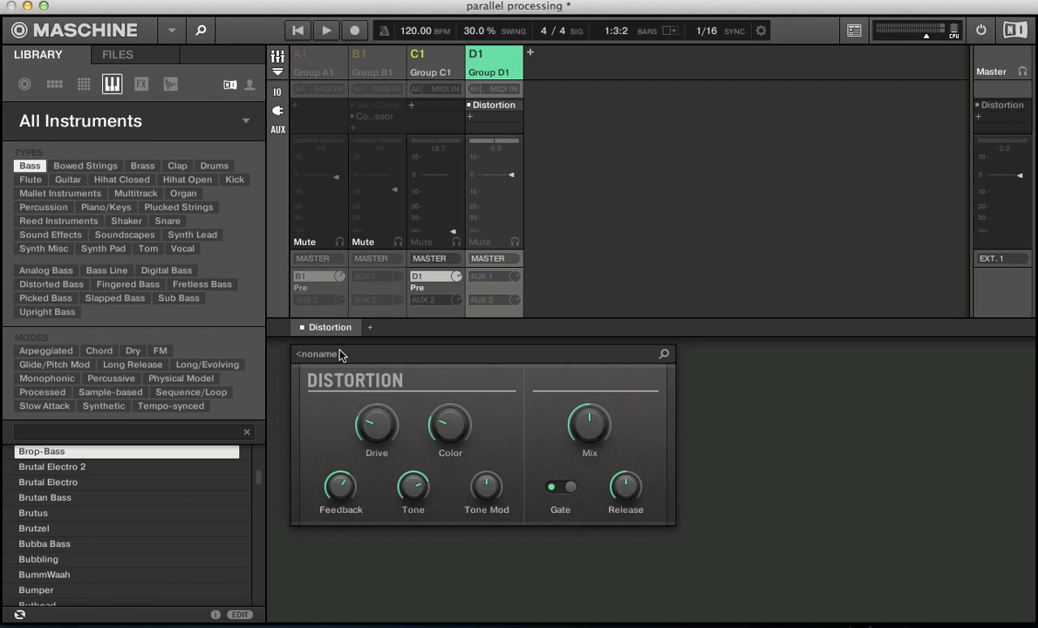
pyautogui.click(345, 30)
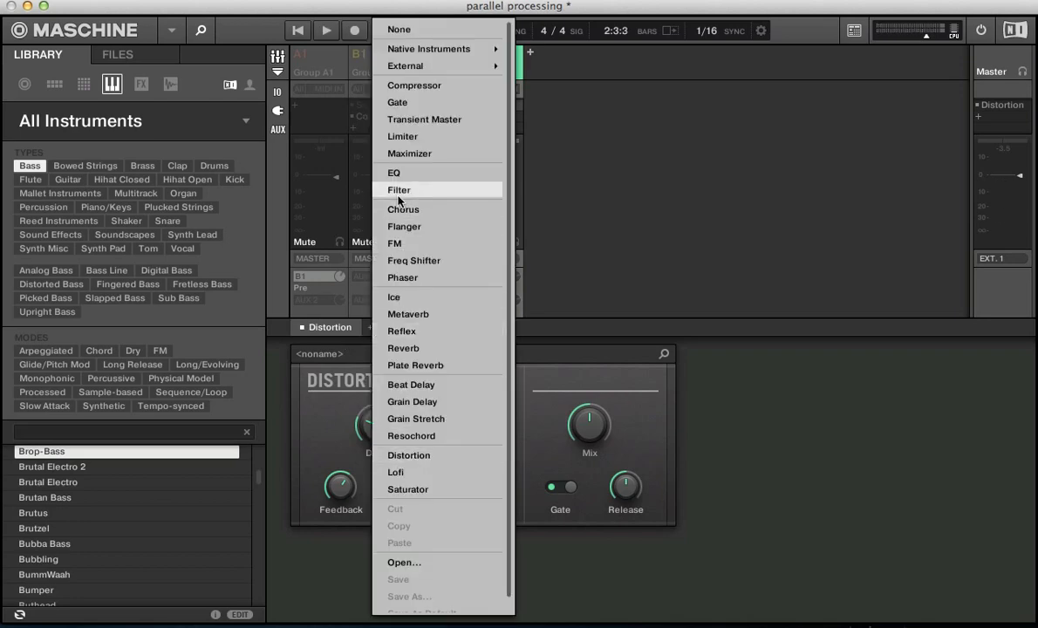
# Step: Insert an EQ ahead of D1's Distortion, set its low band to 248 Hz and drive around 25-27%
pyautogui.click(396, 173)
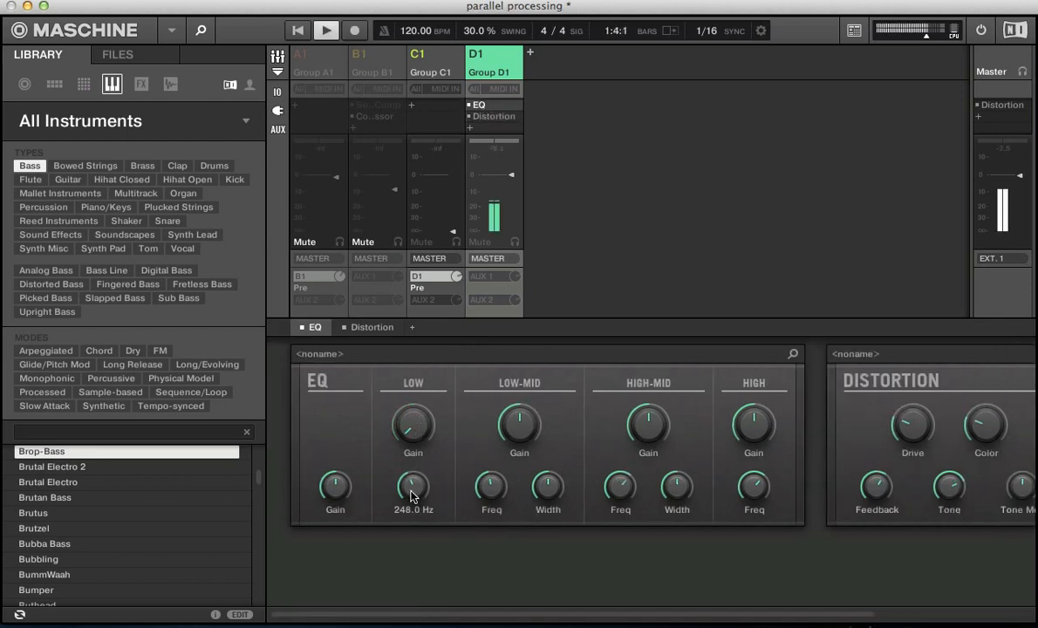
pyautogui.moveTo(412, 485); pyautogui.dragTo(412, 454)
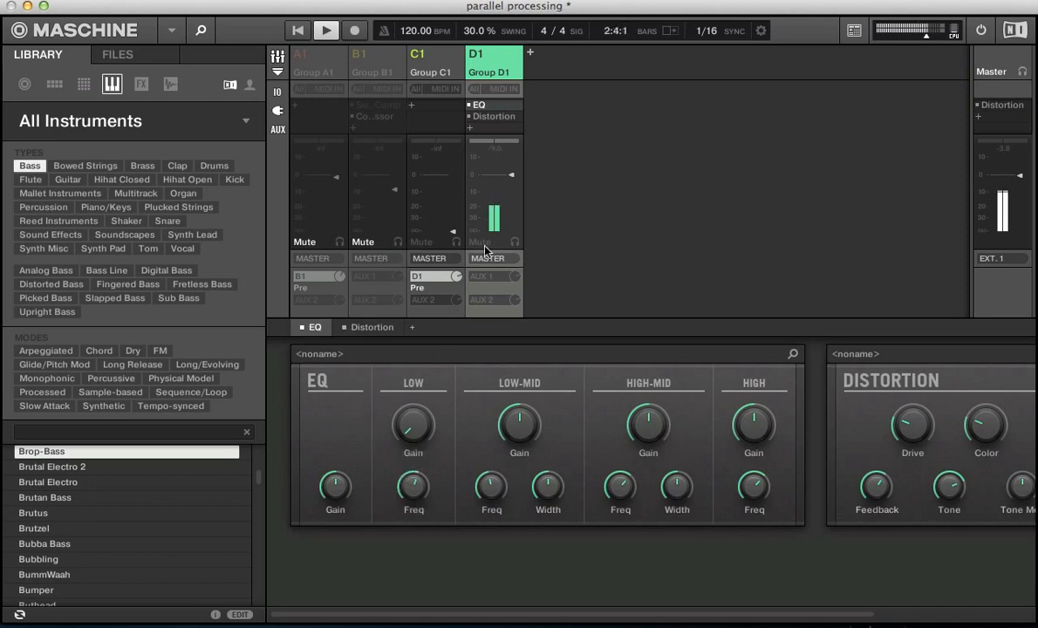
pyautogui.moveTo(913, 425); pyautogui.dragTo(913, 410)
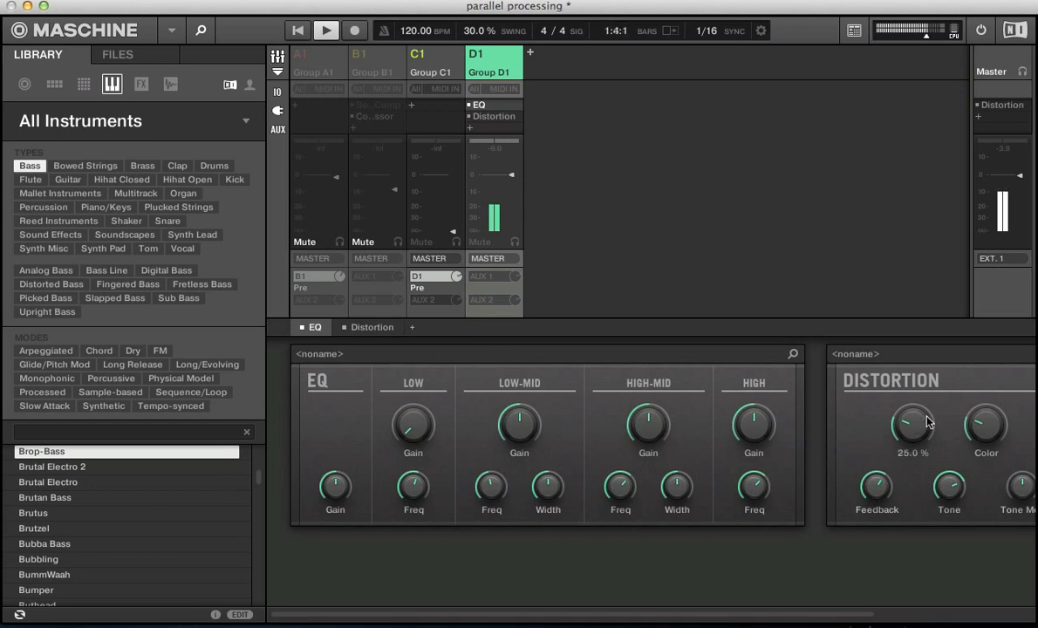
pyautogui.moveTo(912, 426); pyautogui.dragTo(913, 435)
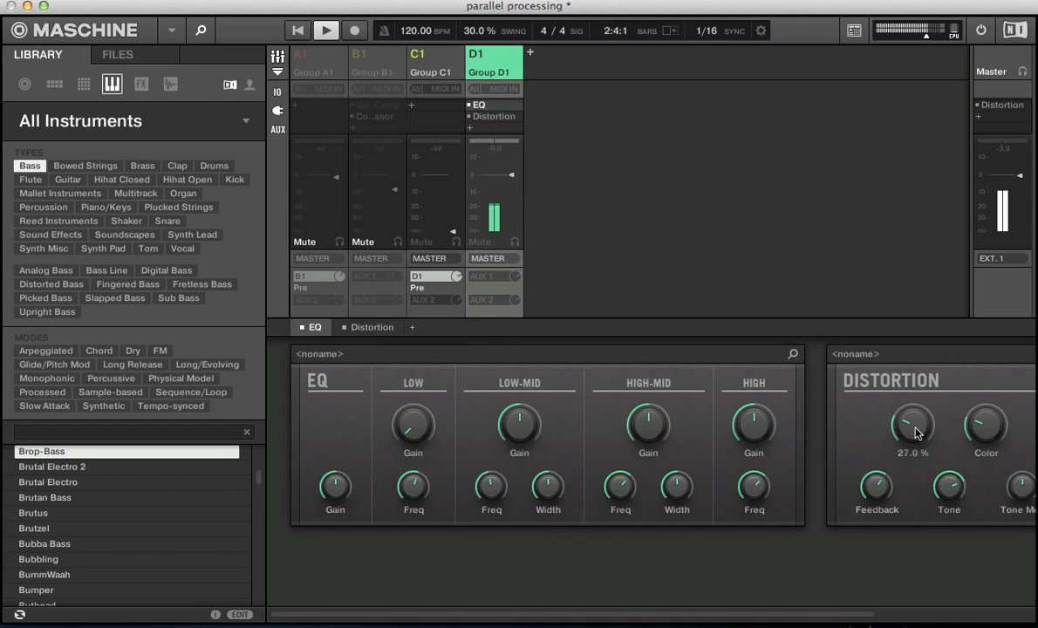
pyautogui.moveTo(913, 426); pyautogui.dragTo(912, 410)
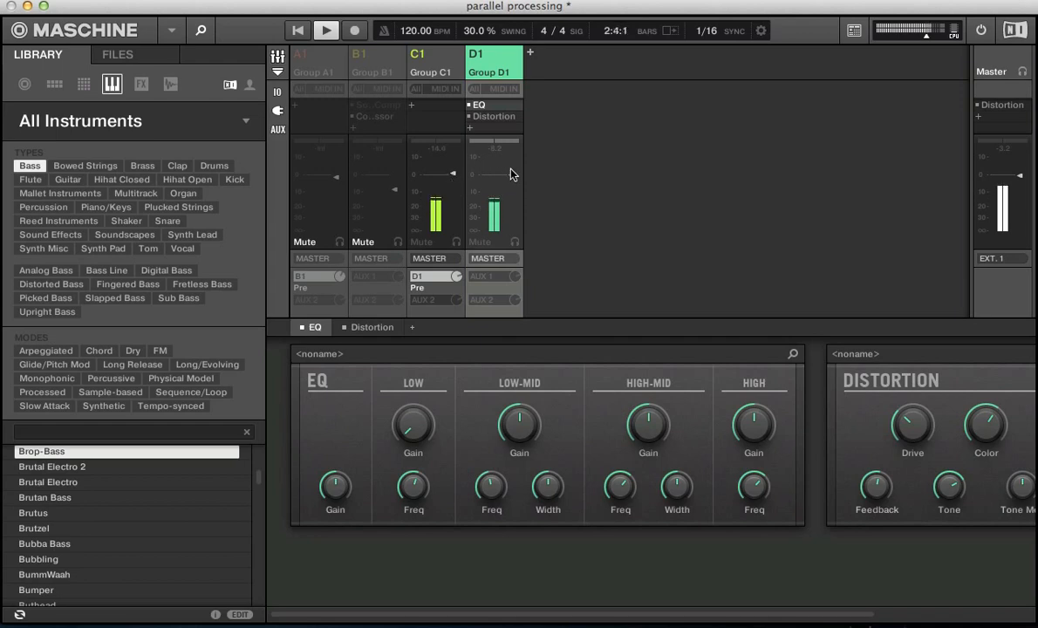
pyautogui.moveTo(513, 193)
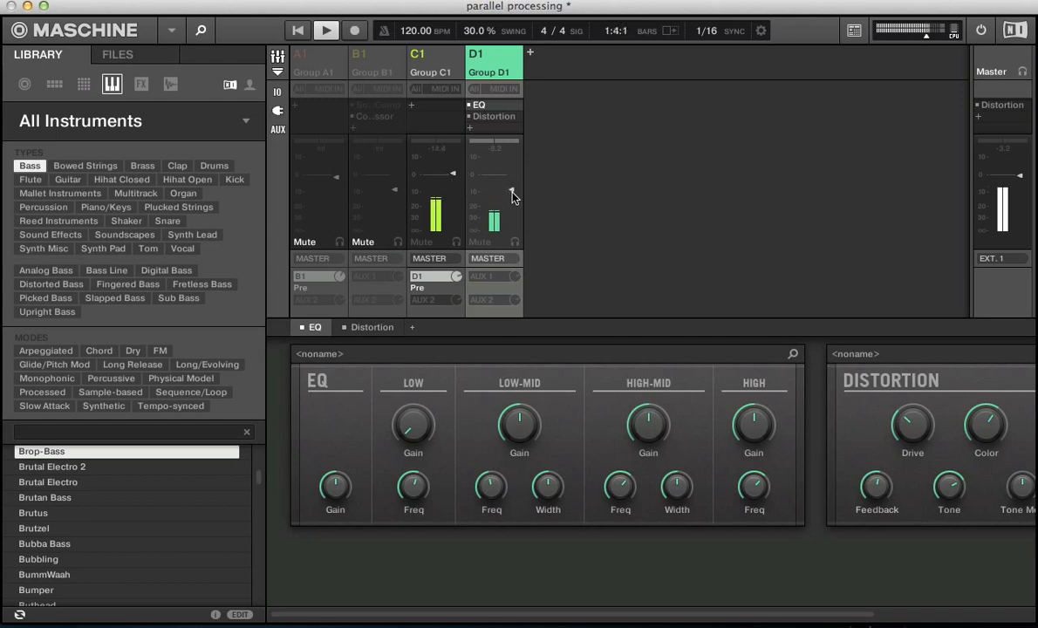
# Step: Pull down Group D1's fader, select Group C1, then the Master channel
pyautogui.moveTo(513, 196); pyautogui.dragTo(513, 234)
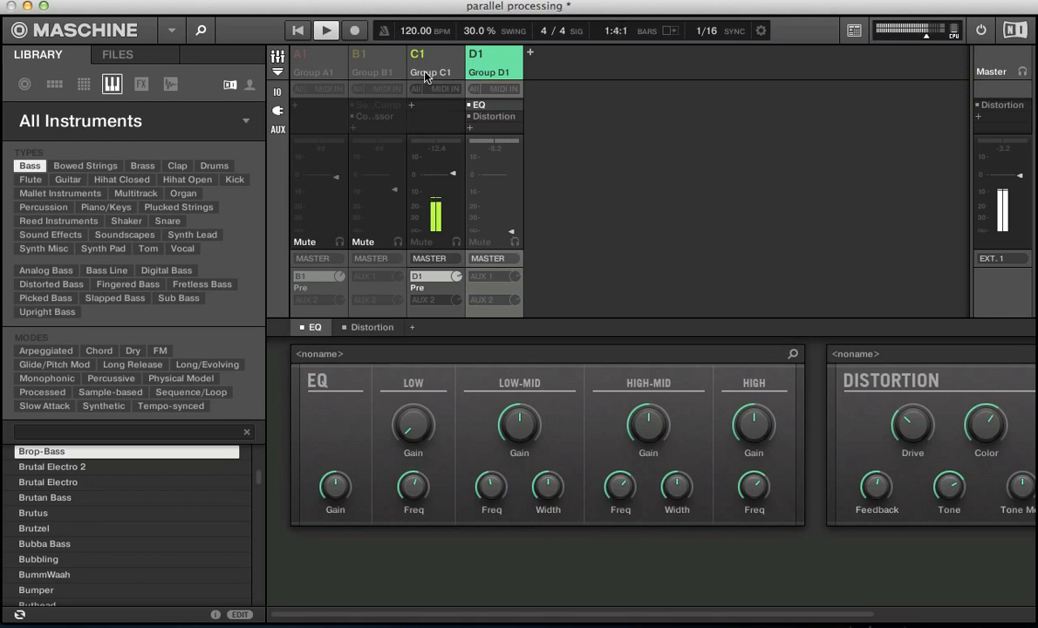
pyautogui.click(424, 63)
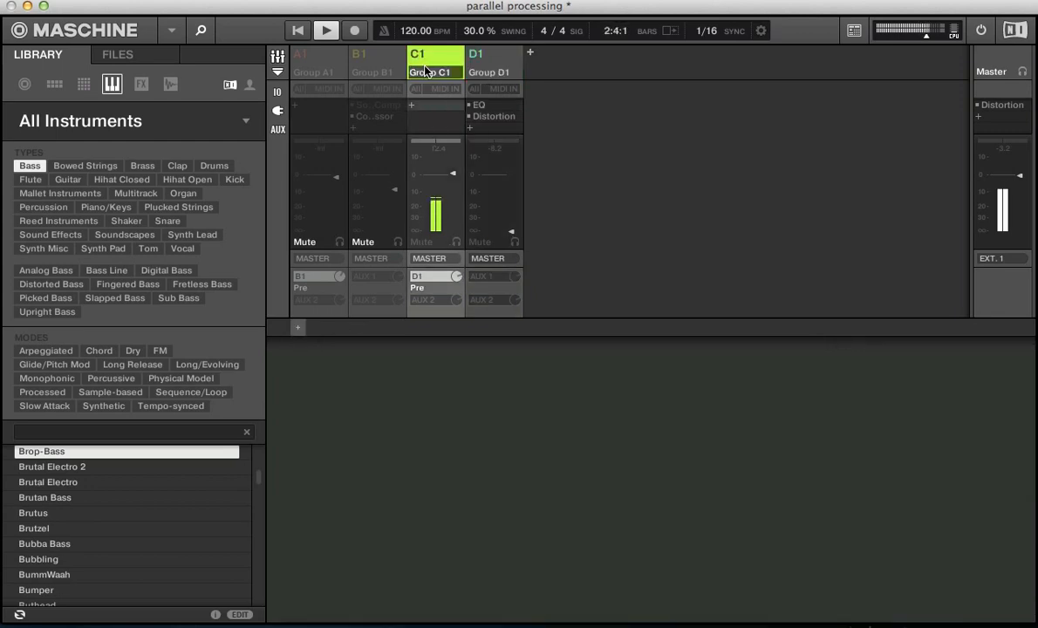
pyautogui.click(492, 63)
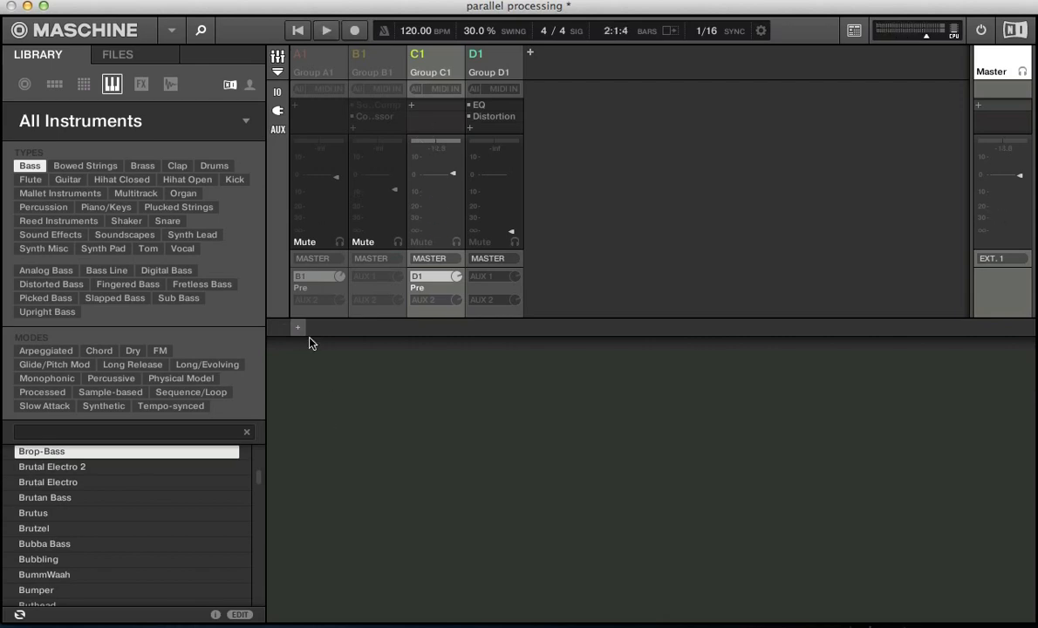
pyautogui.moveTo(345, 328)
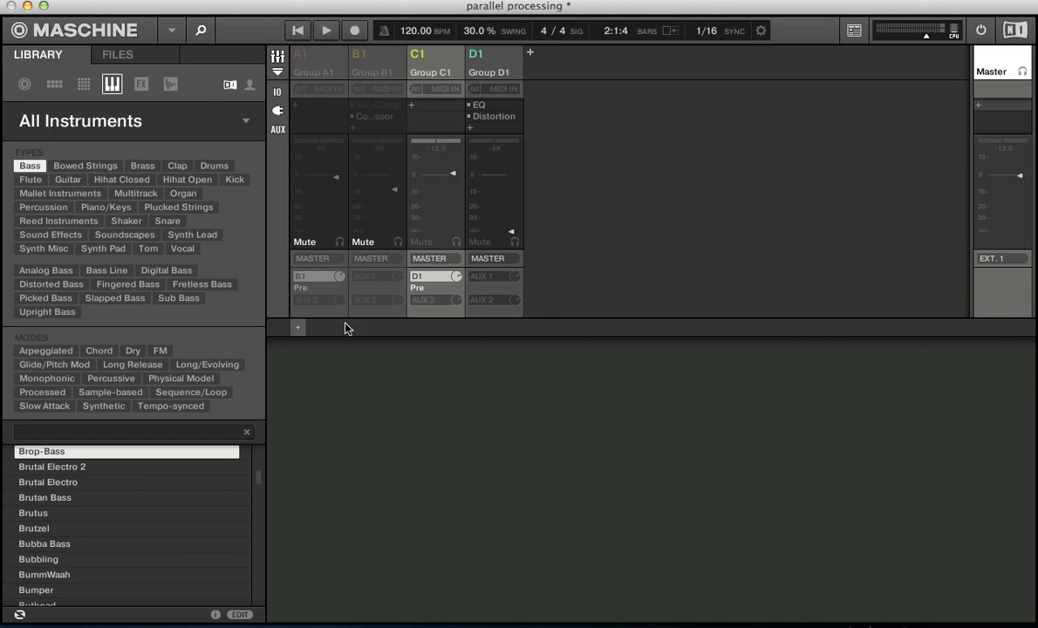
# Step: Select Group D1 again, toggle its Mute on and off to compare, then stop playback
pyautogui.click(342, 28)
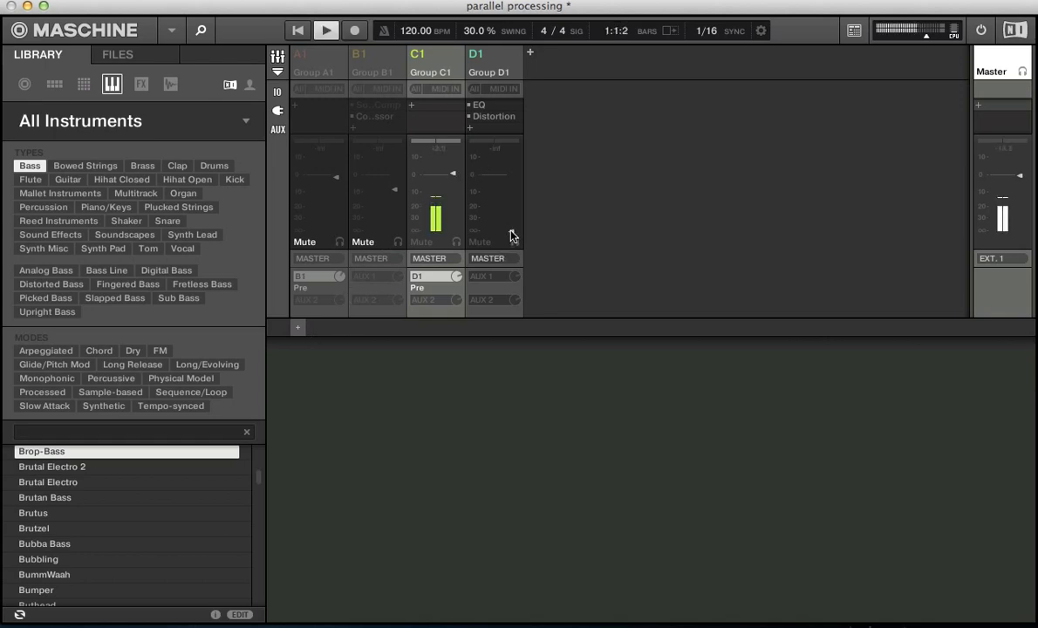
pyautogui.moveTo(509, 203)
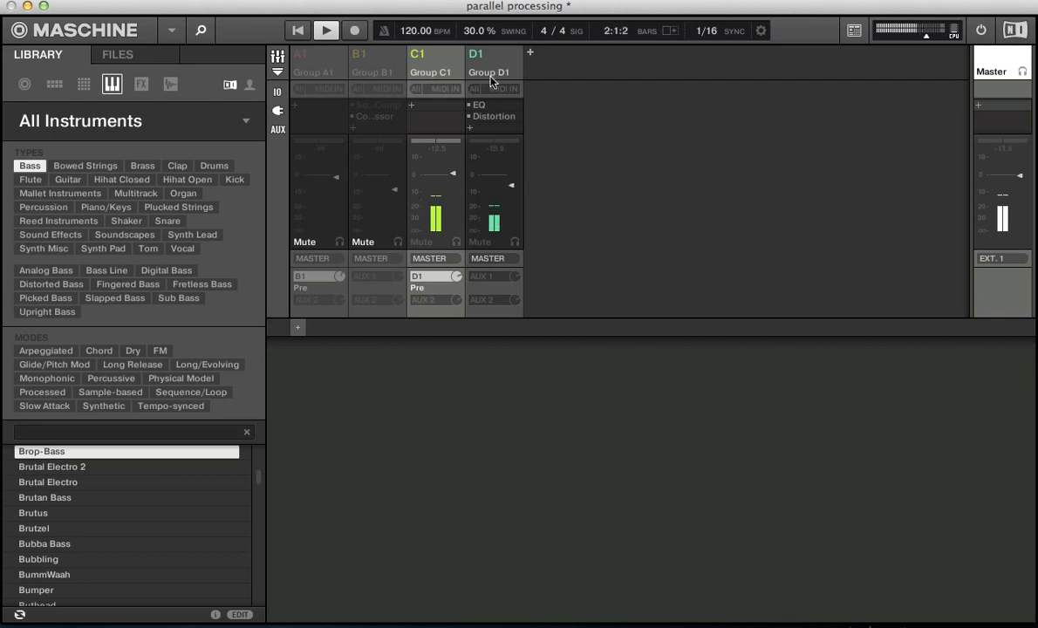
pyautogui.click(492, 71)
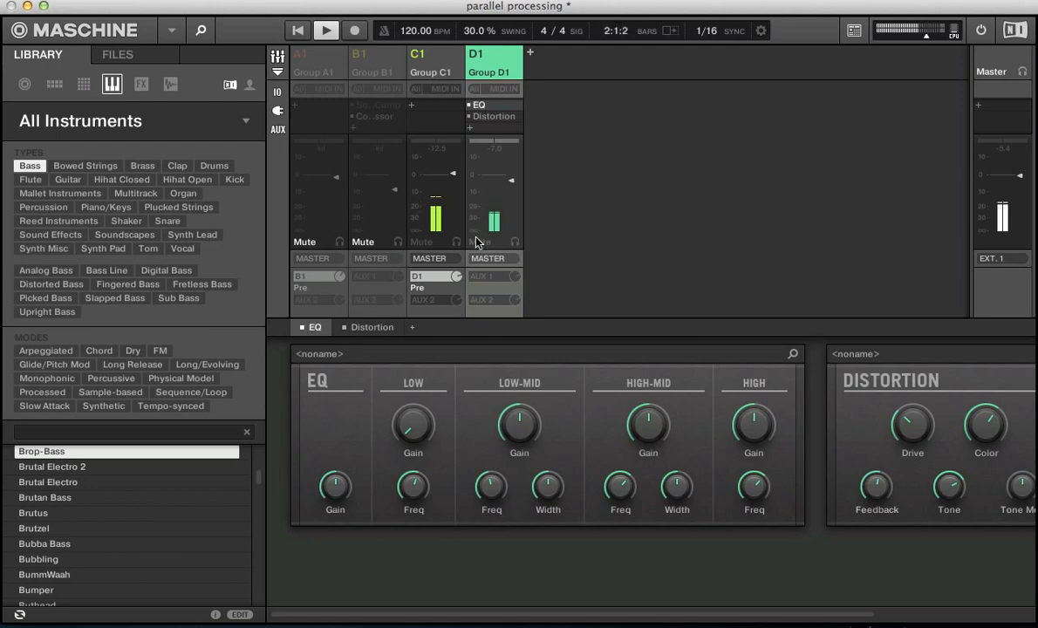
pyautogui.click(478, 241)
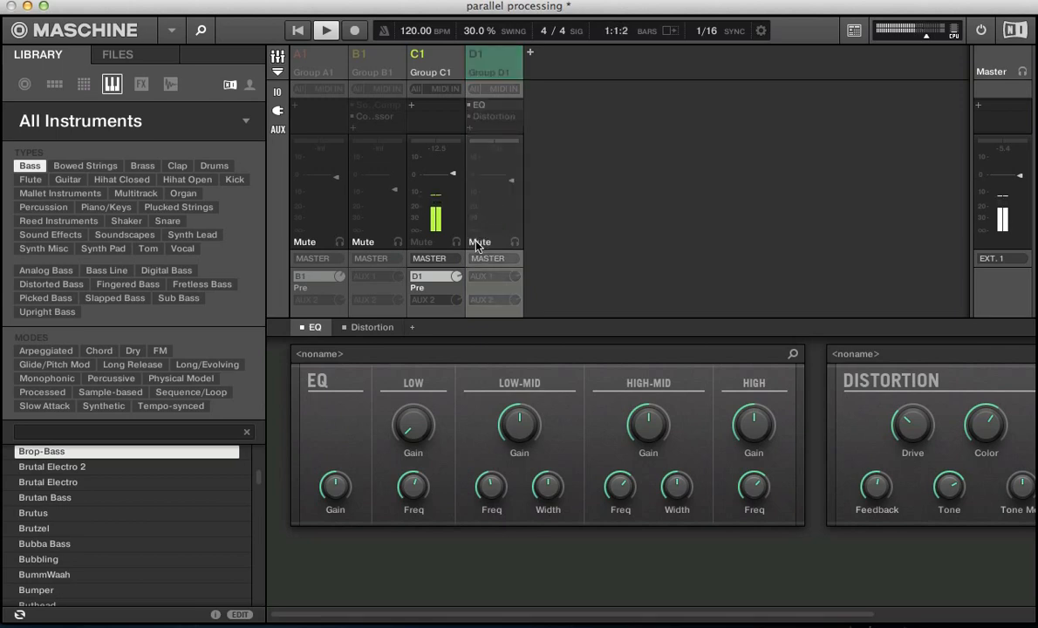
pyautogui.click(492, 63)
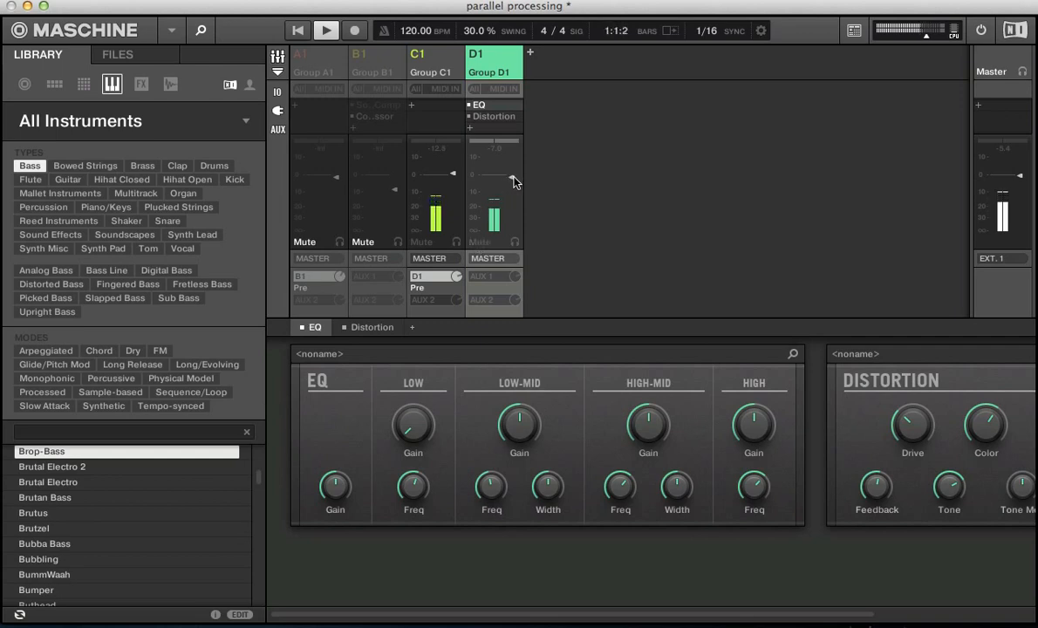
pyautogui.click(343, 27)
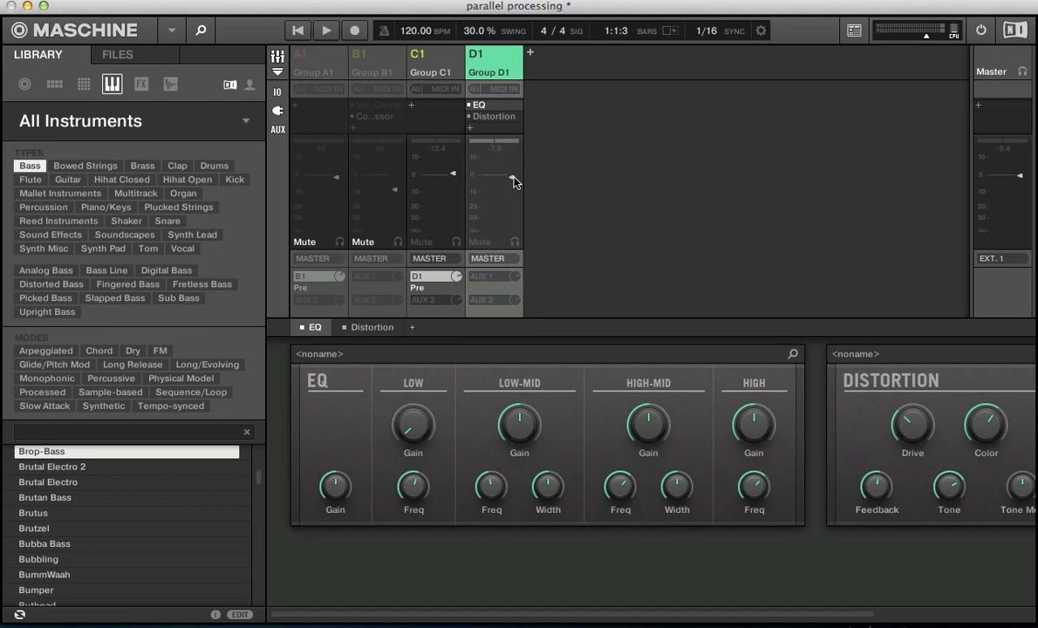
pyautogui.moveTo(342, 54)
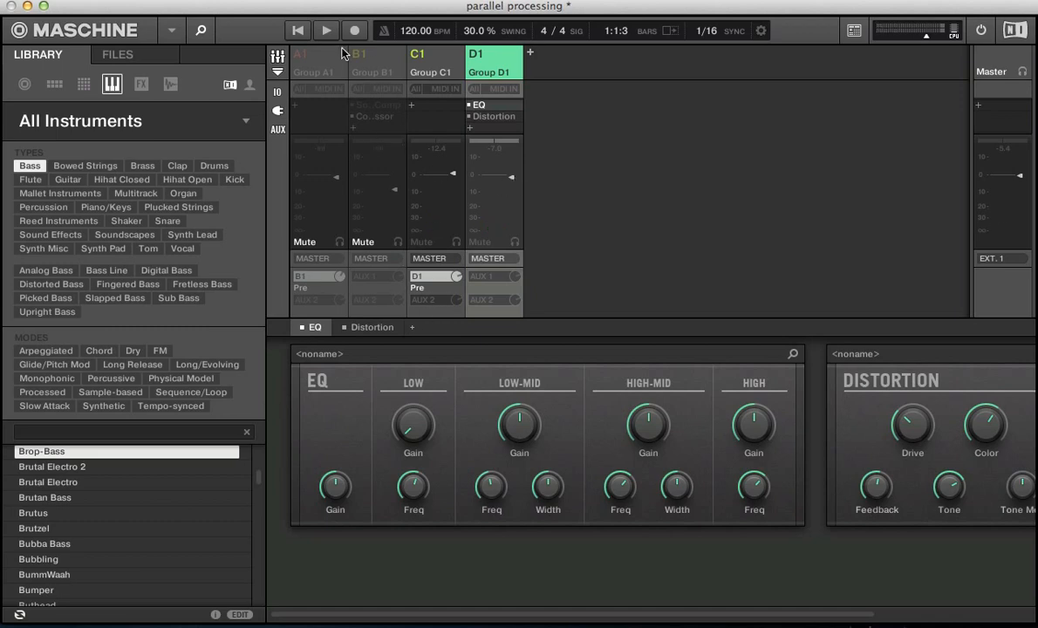